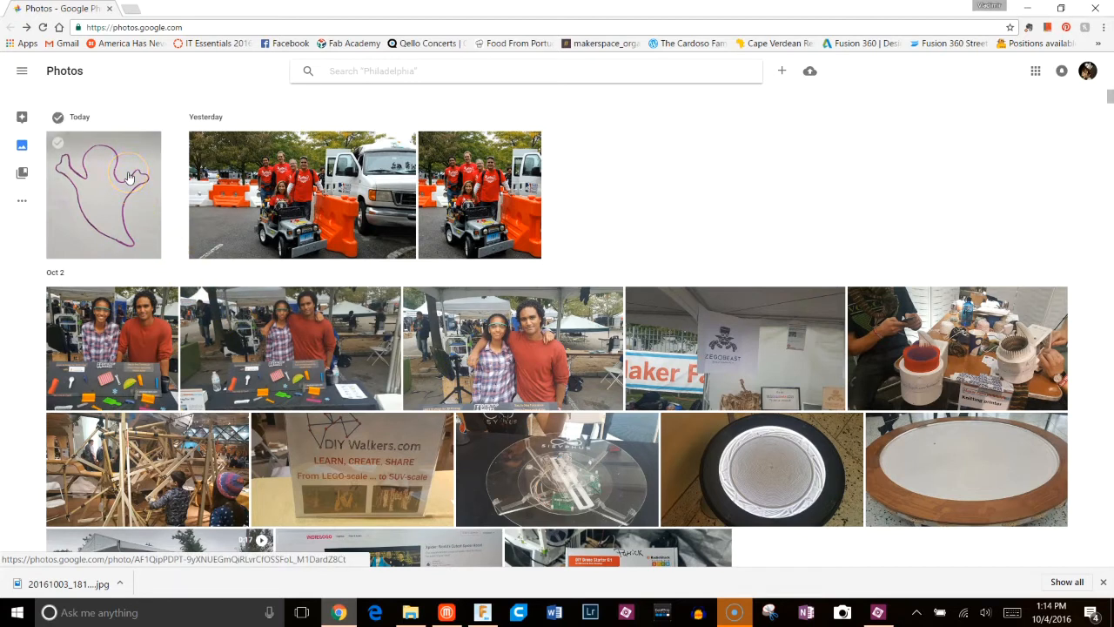
Open the ghost outline photo in Google Photos and download it as a JPG
left_click(103, 194)
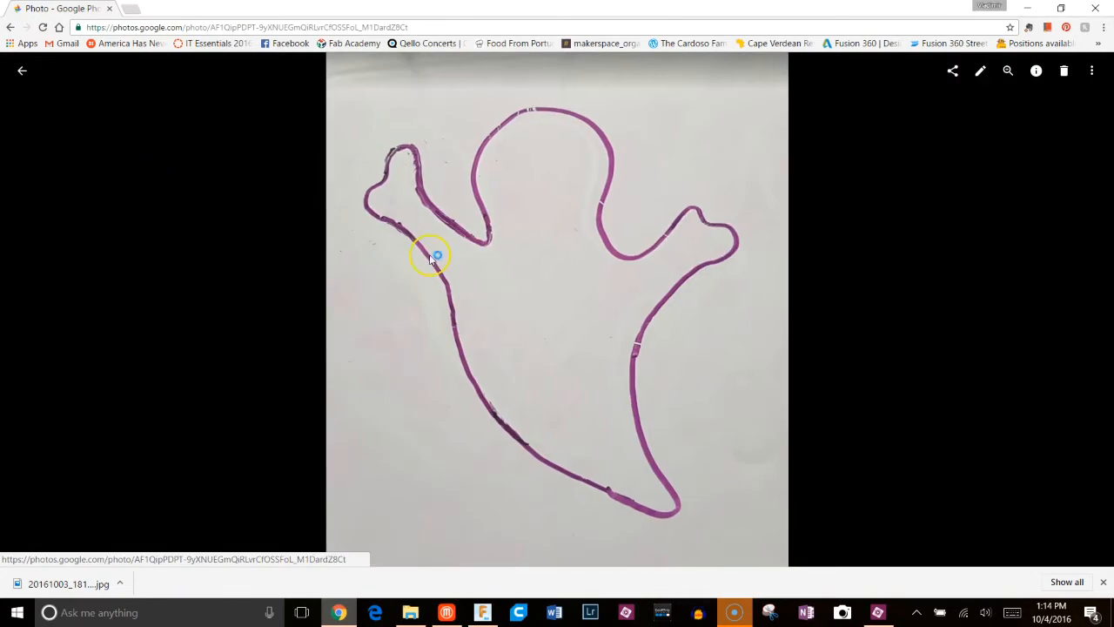
mouse_move(747, 206)
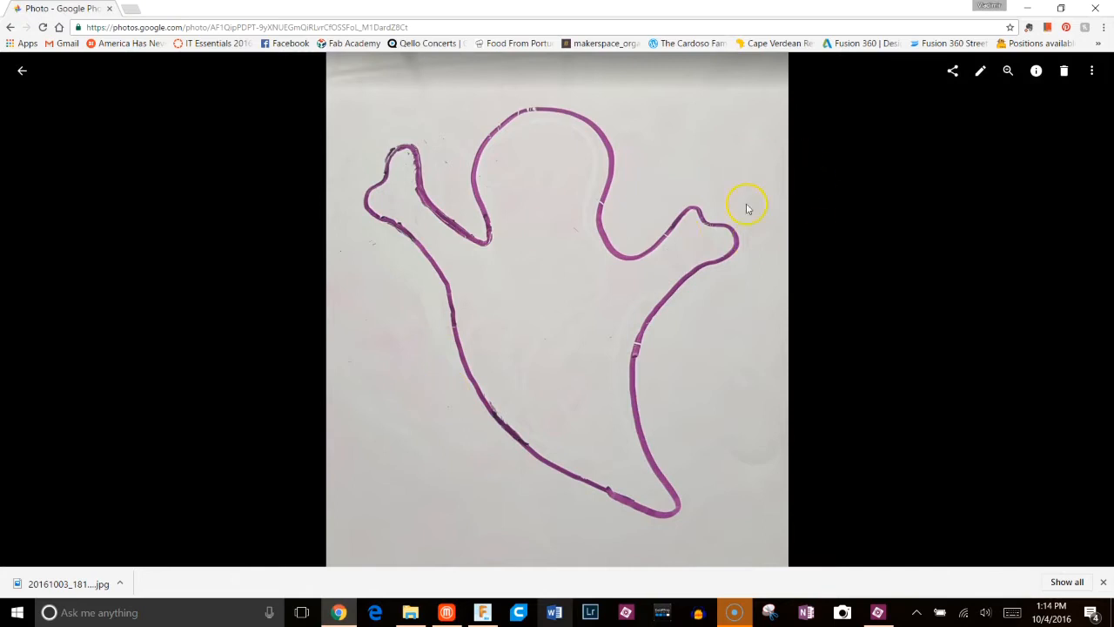
mouse_move(735, 234)
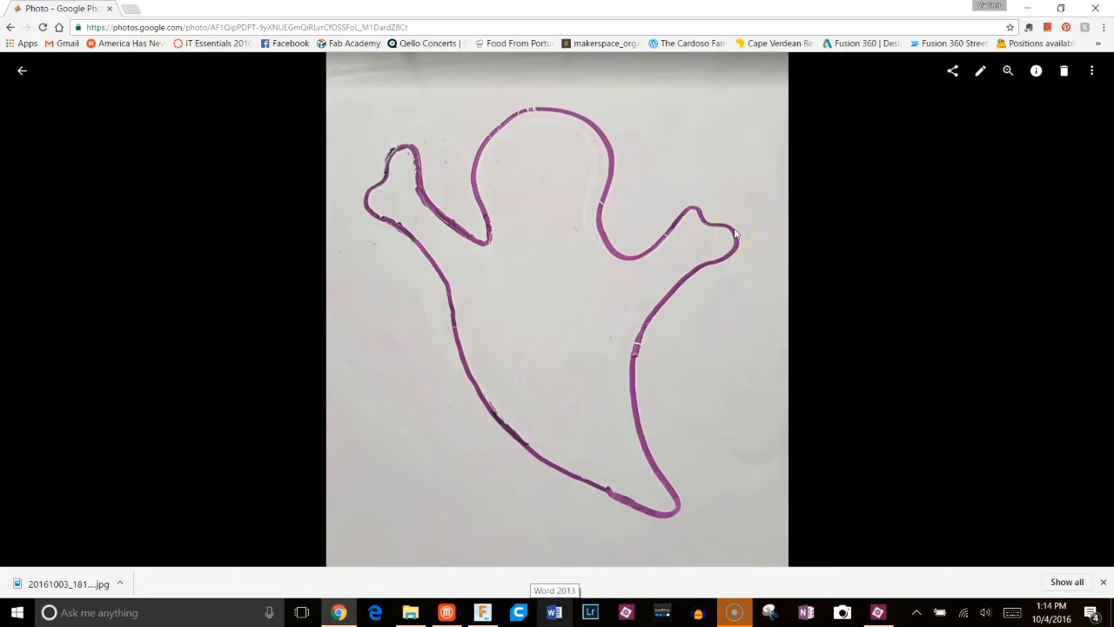
left_click(1091, 70)
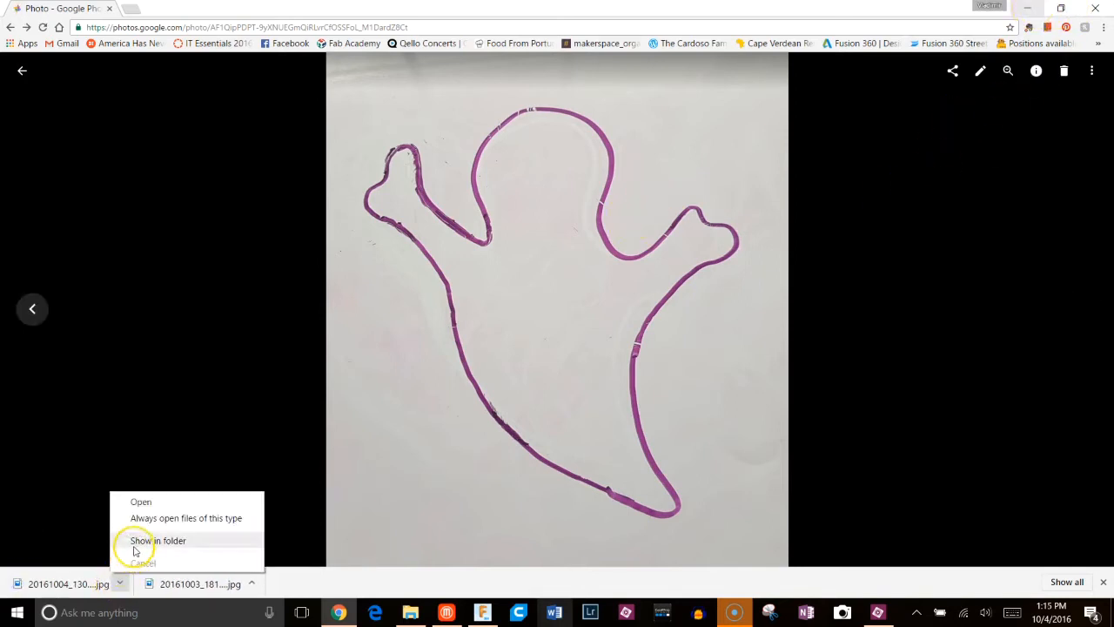
Locate the downloaded photo in Downloads and rename it to 'ghost'
left_click(157, 540)
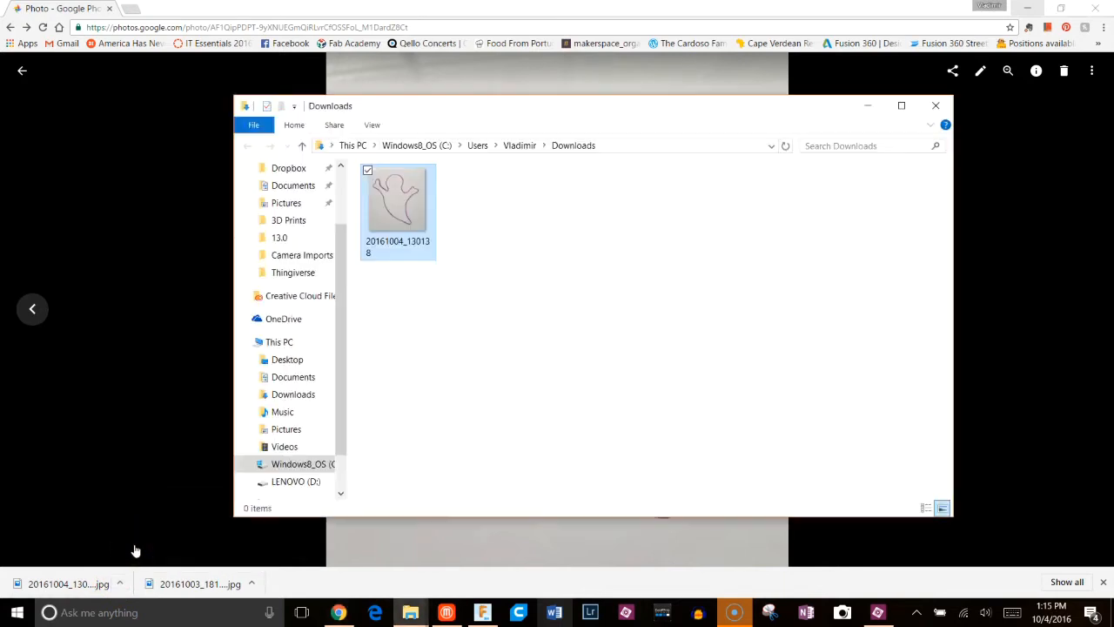
left_click(396, 200)
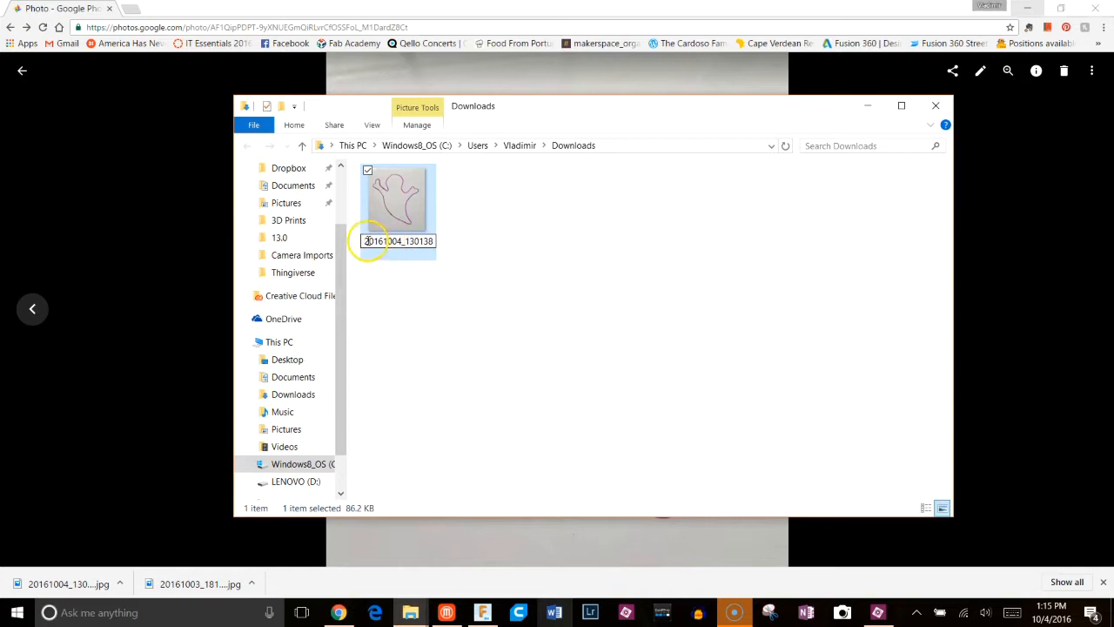
type("ghos")
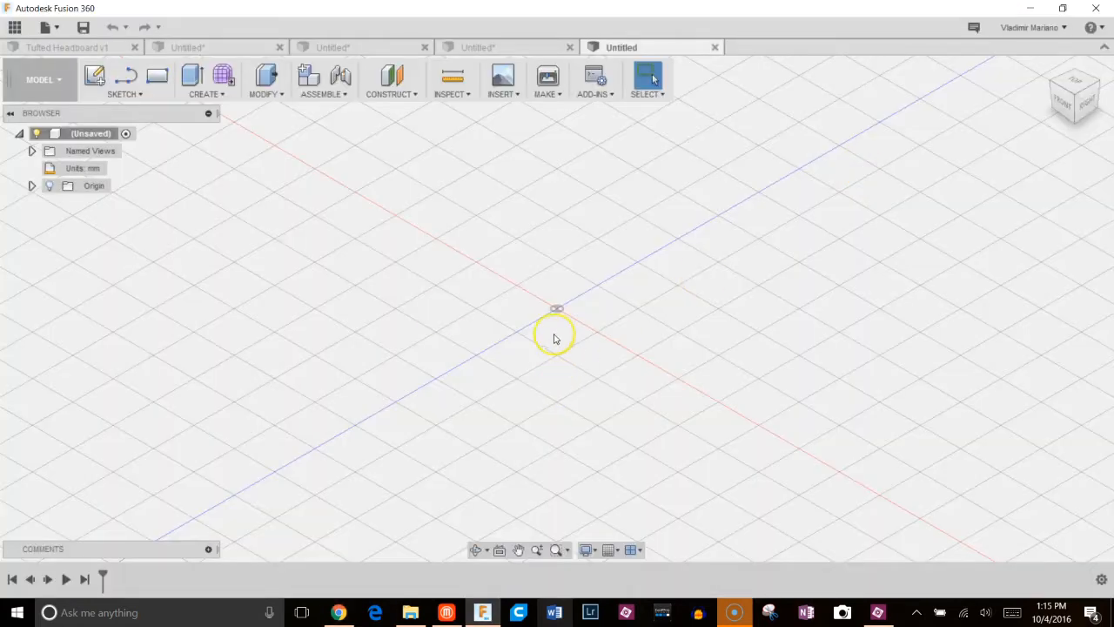
mouse_move(148, 120)
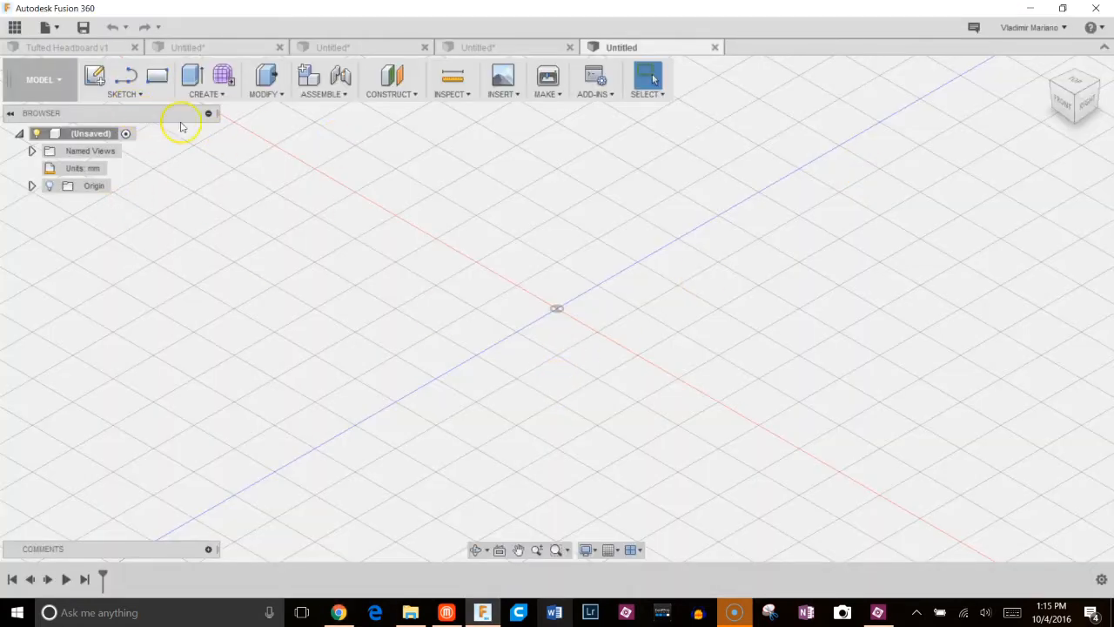
mouse_move(608, 550)
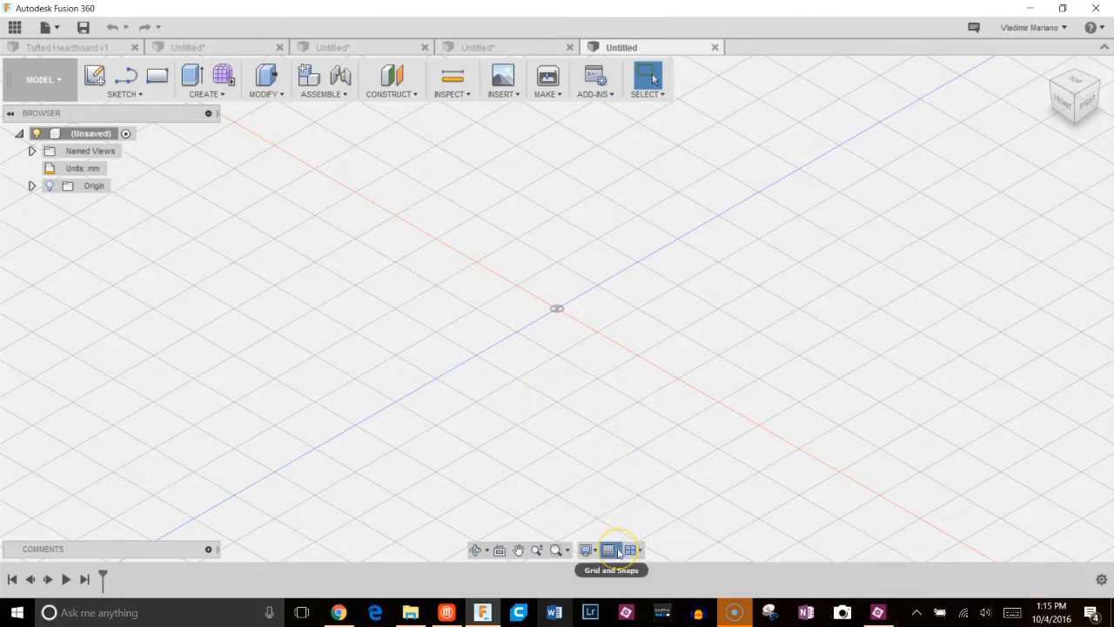
Make the grid fixed with 20 mm major spacing and 1 minor subdivision
left_click(608, 549)
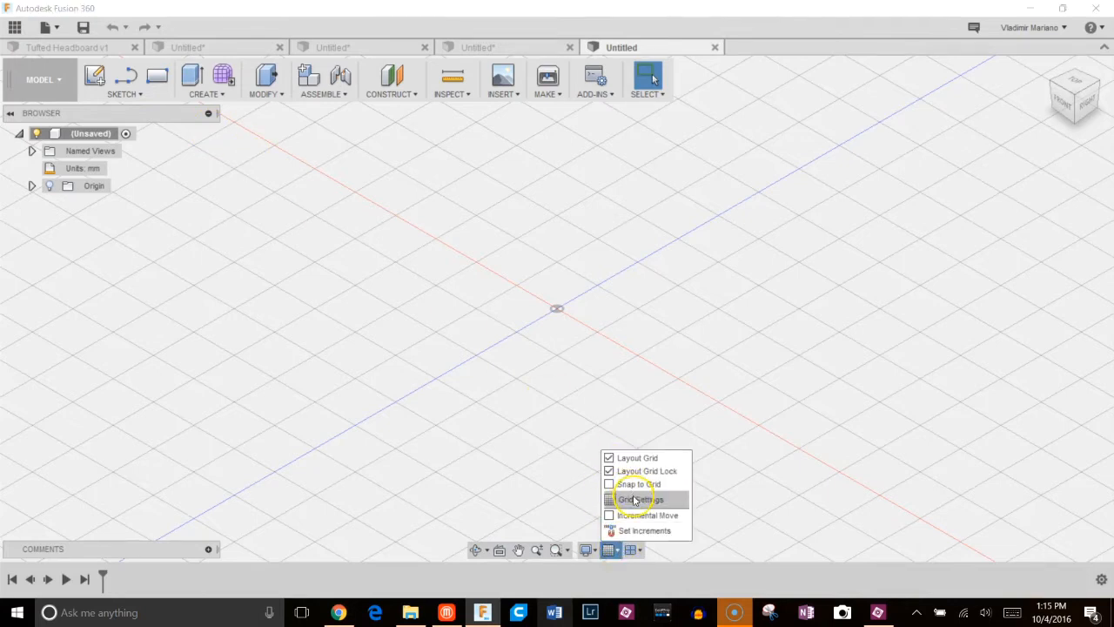
left_click(638, 499)
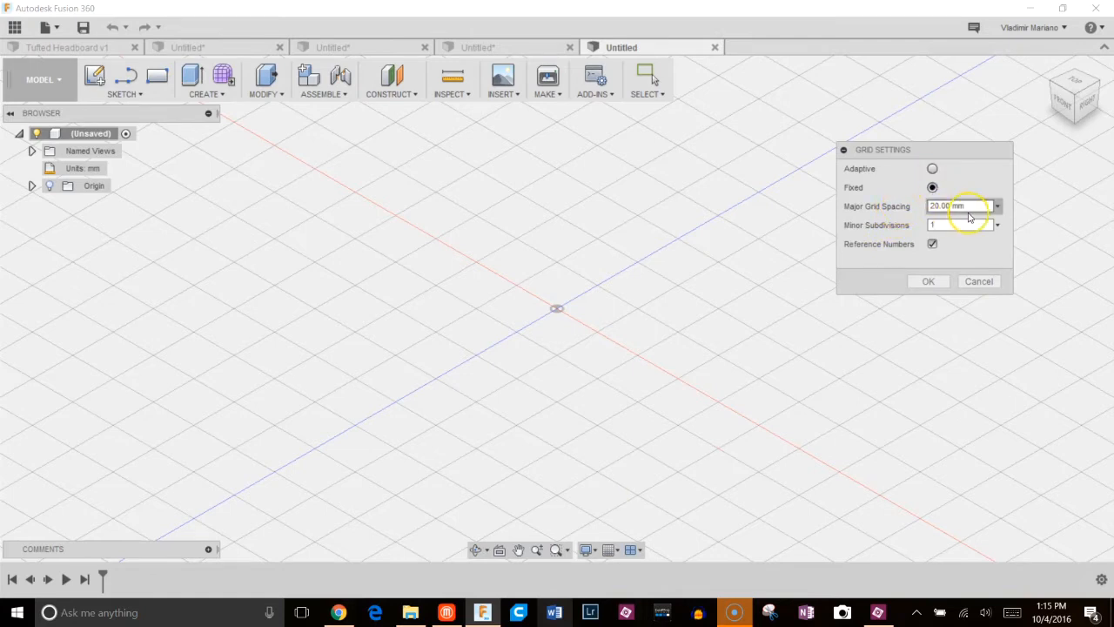
left_click(957, 206)
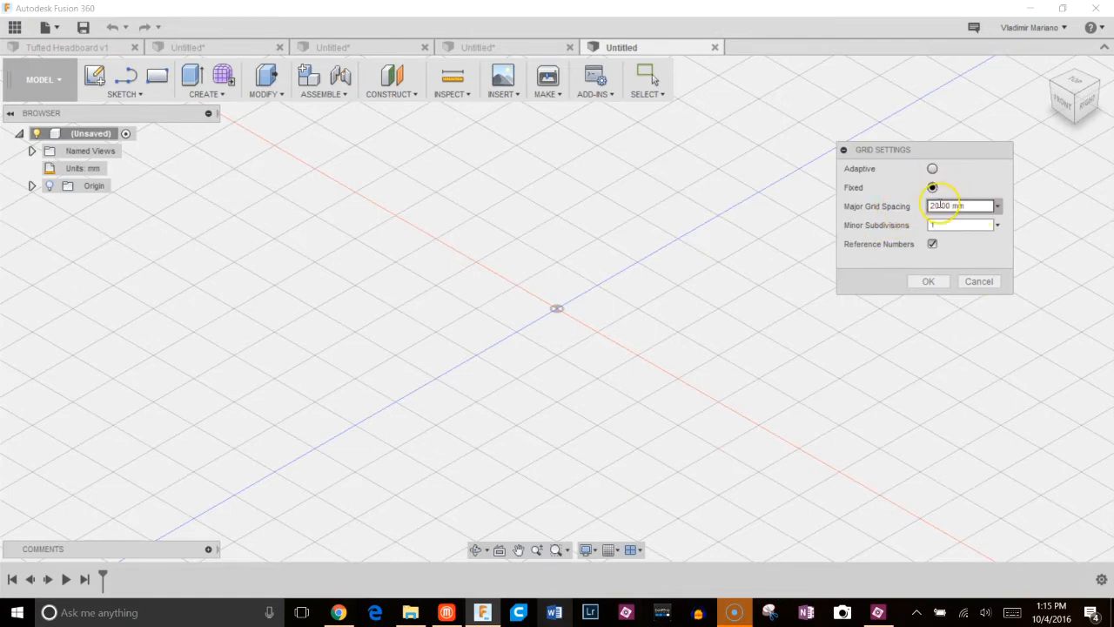
left_click(957, 224)
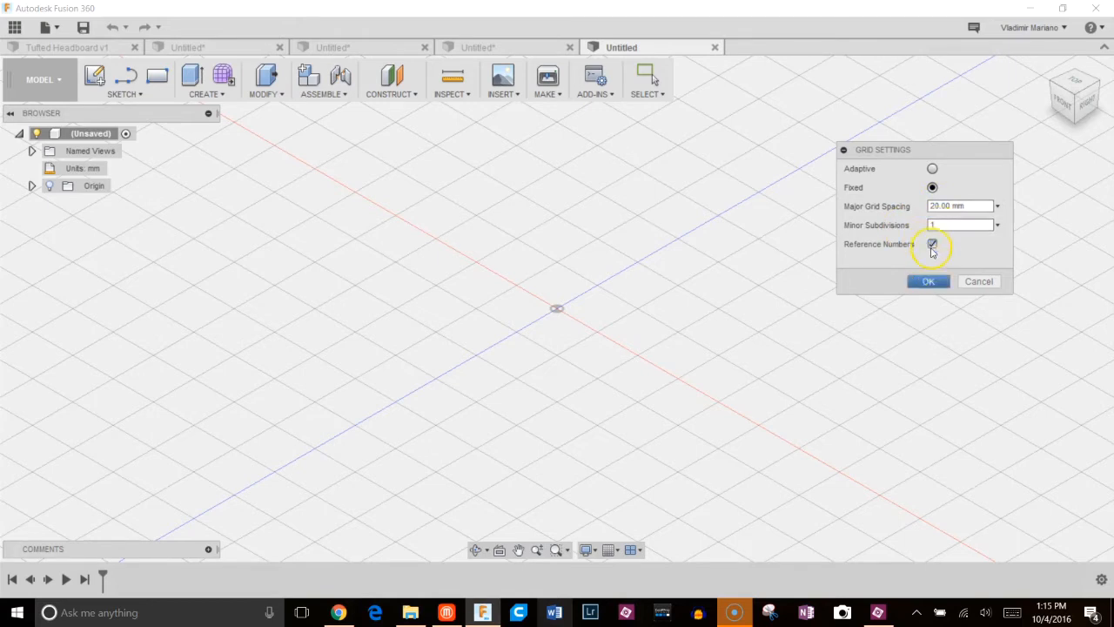
left_click(928, 281)
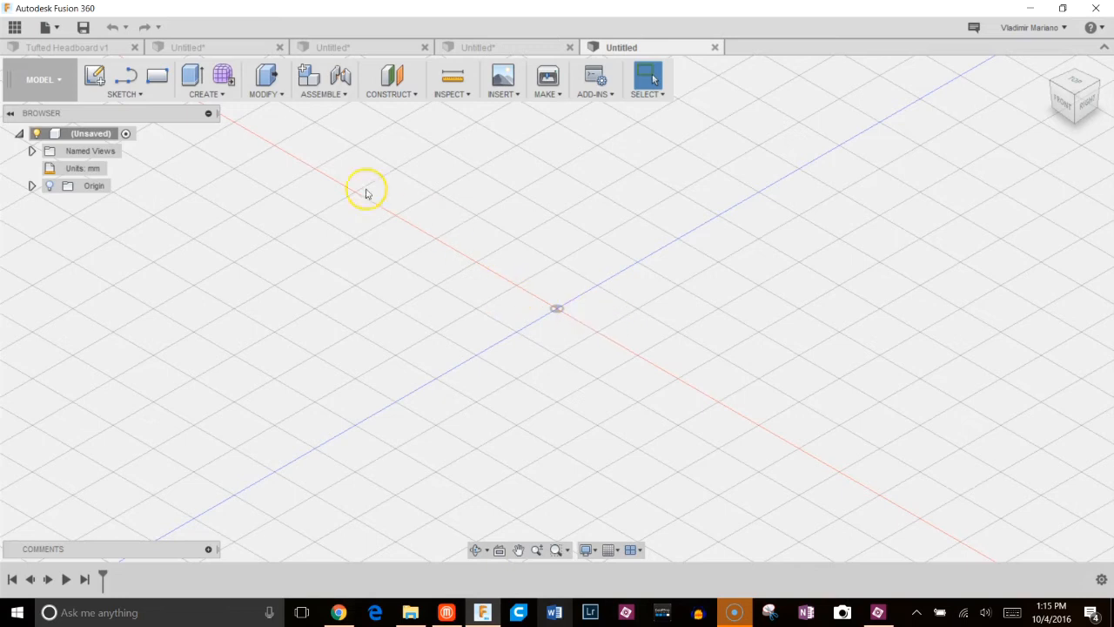
Attach the 'ghost' image from Downloads as a canvas on the vertical origin plane
left_click(503, 79)
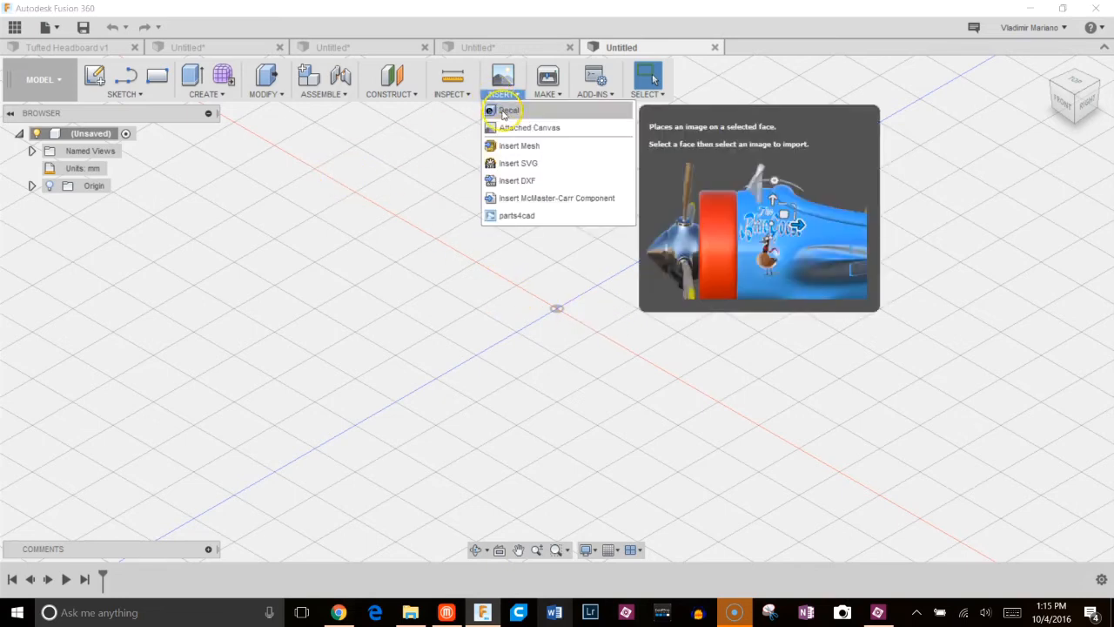
left_click(528, 127)
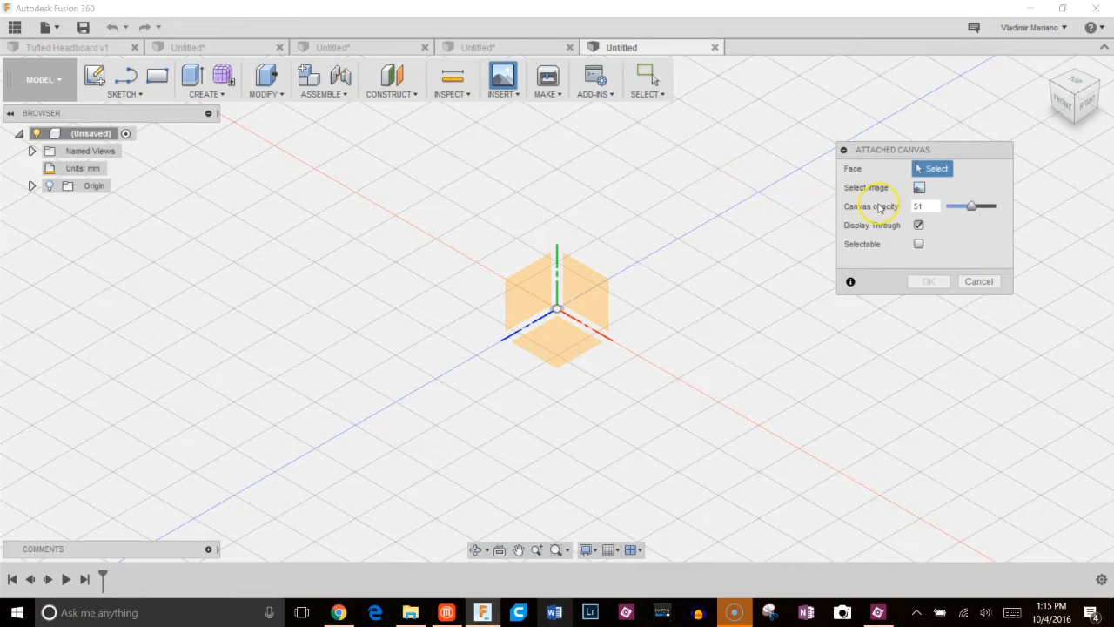
left_click(598, 293)
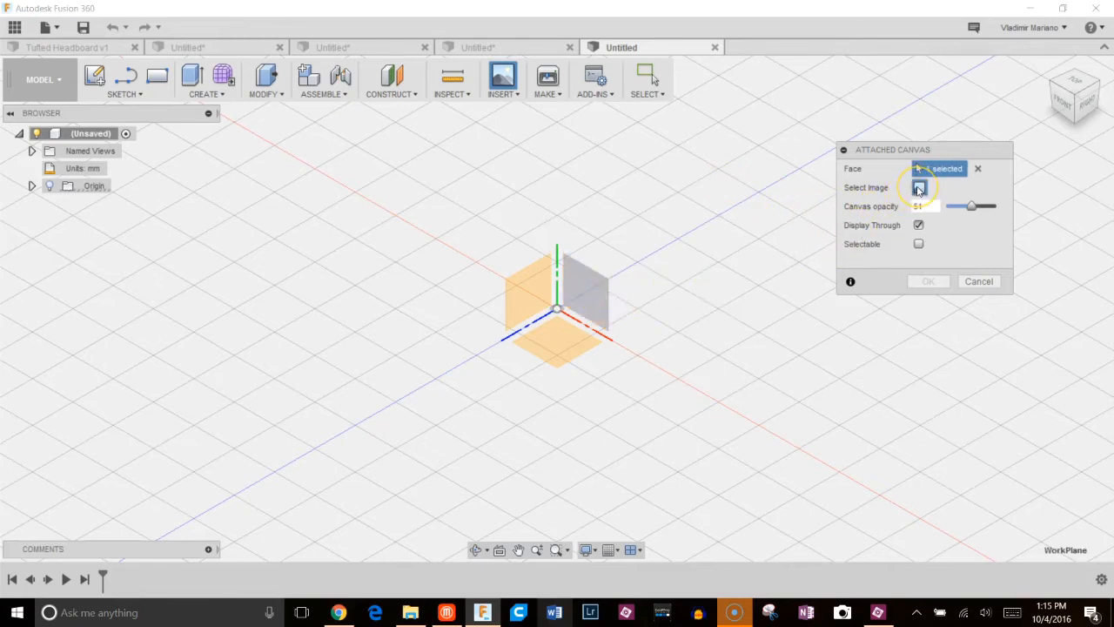
left_click(918, 188)
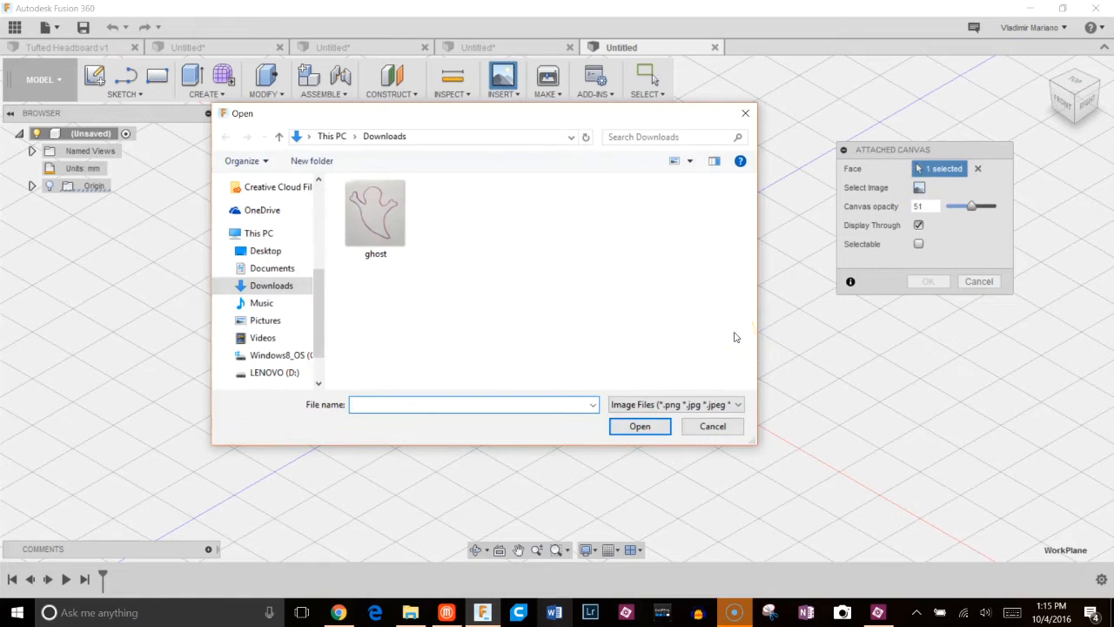
left_click(375, 213)
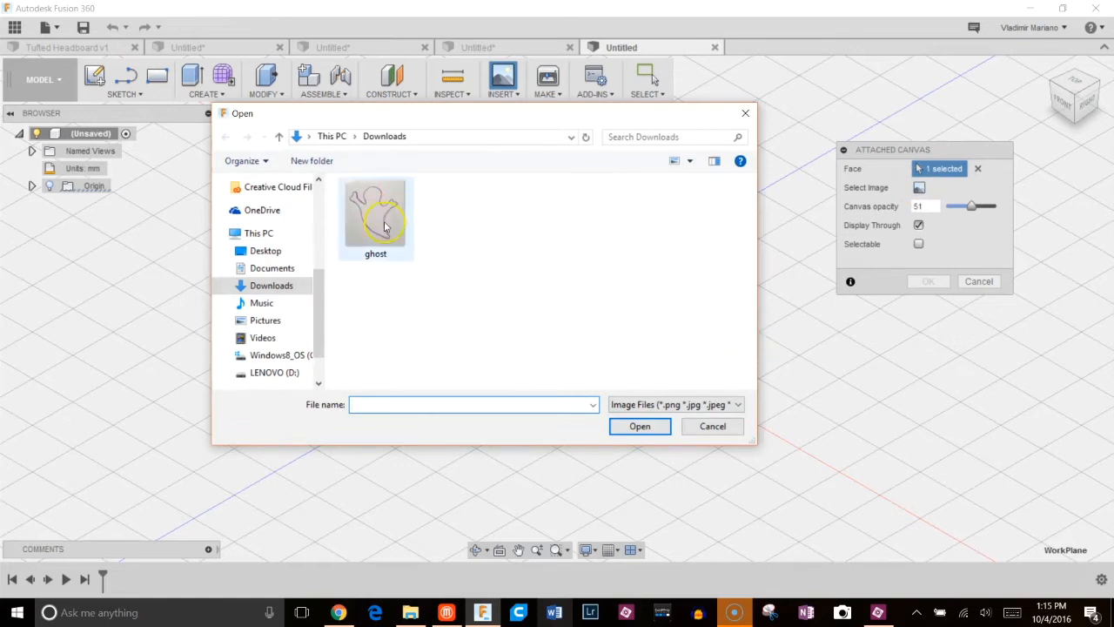
left_click(375, 216)
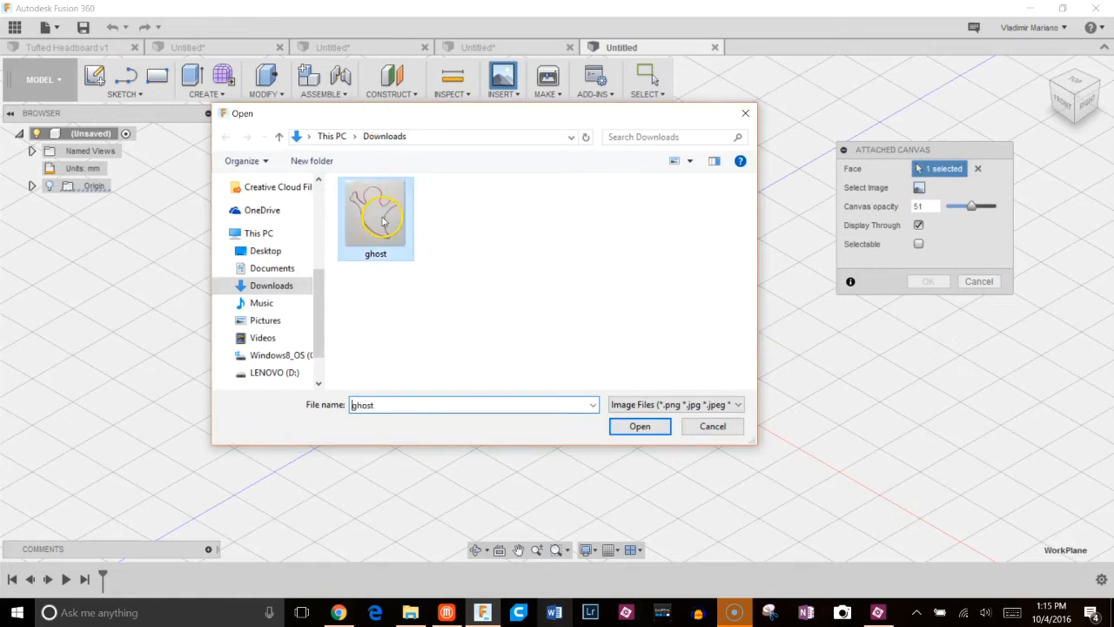
left_click(639, 426)
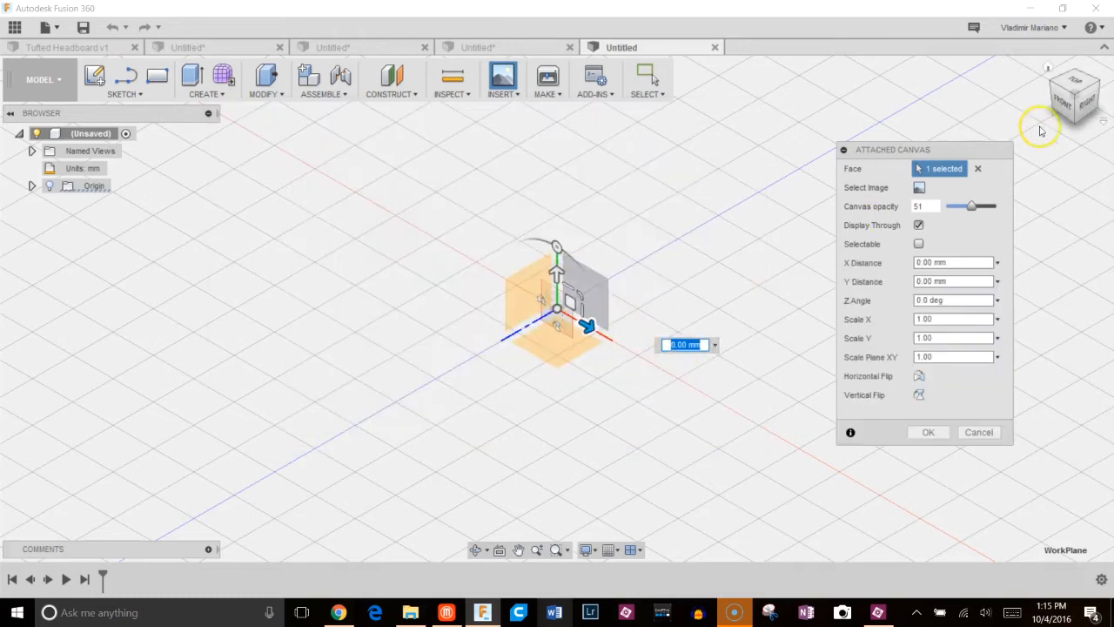
From the front view, shift the ghost canvas downward and confirm it with opacity 51
left_click(1062, 94)
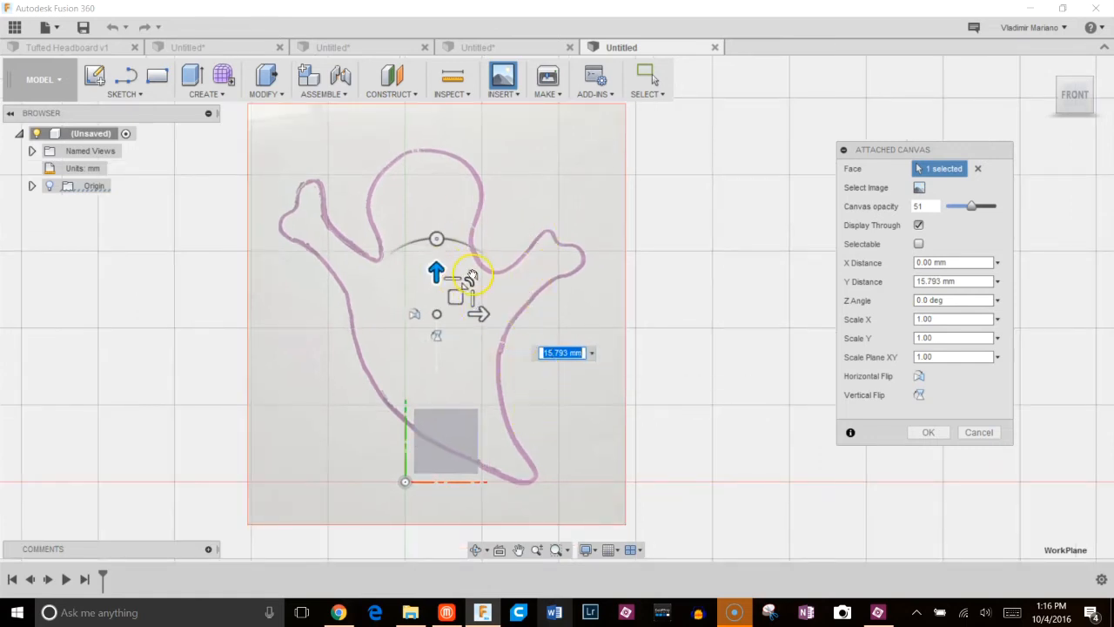
left_click_drag(470, 278, 458, 302)
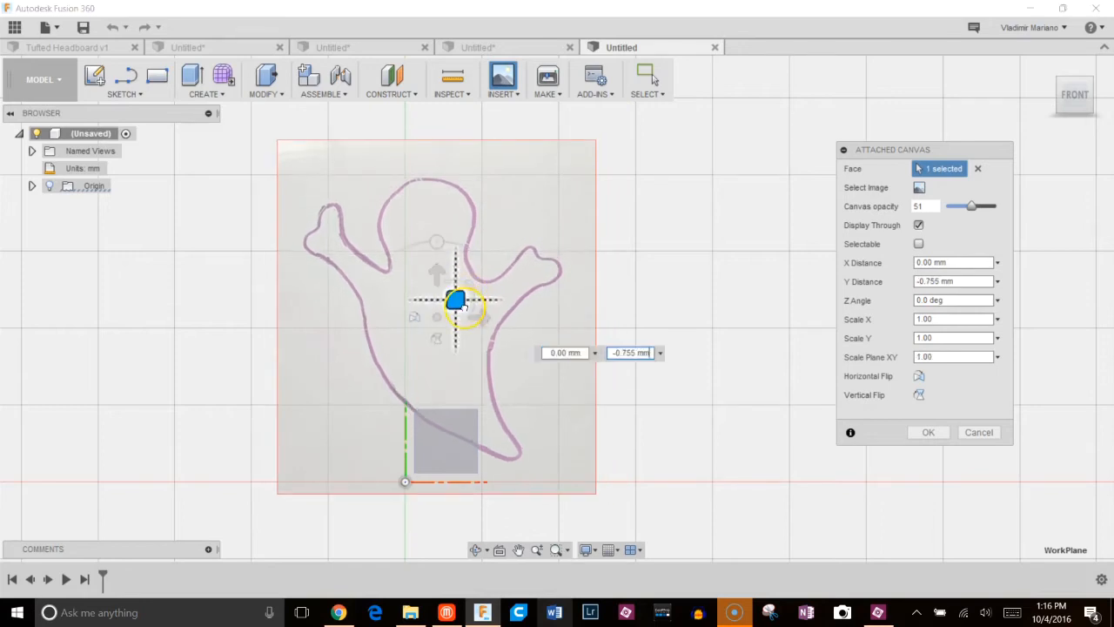
left_click_drag(457, 300, 457, 320)
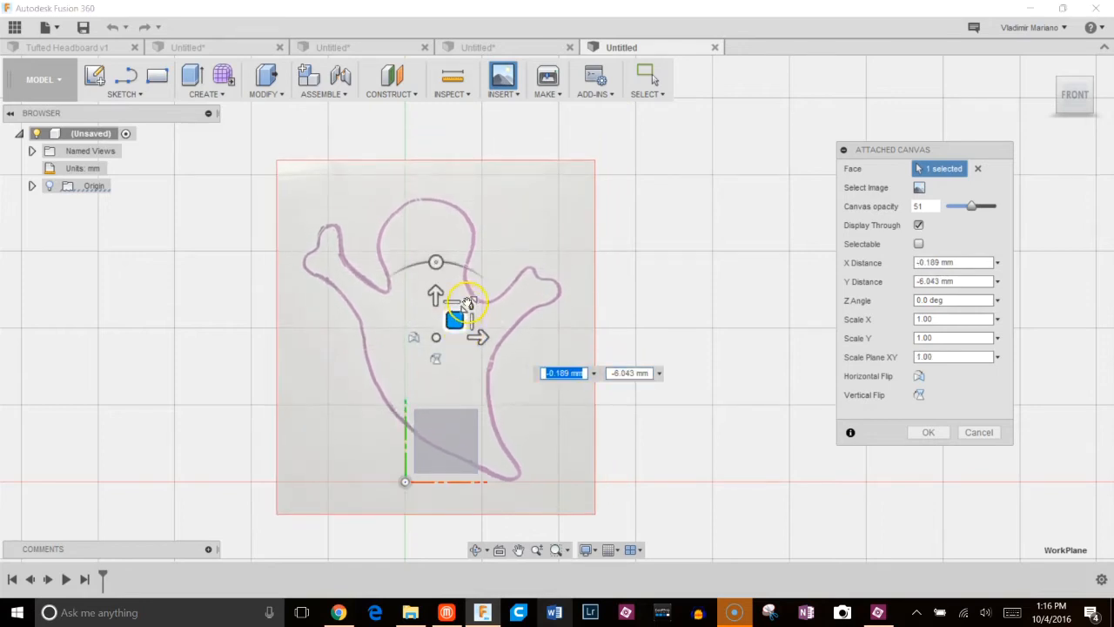
left_click_drag(462, 314, 455, 309)
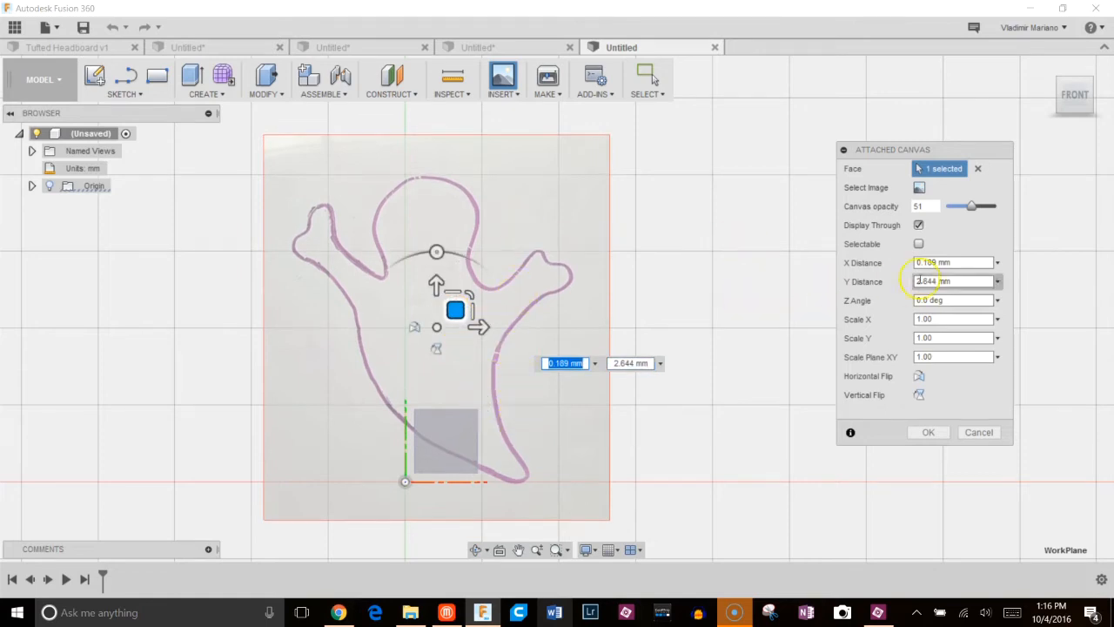
left_click_drag(972, 207, 984, 206)
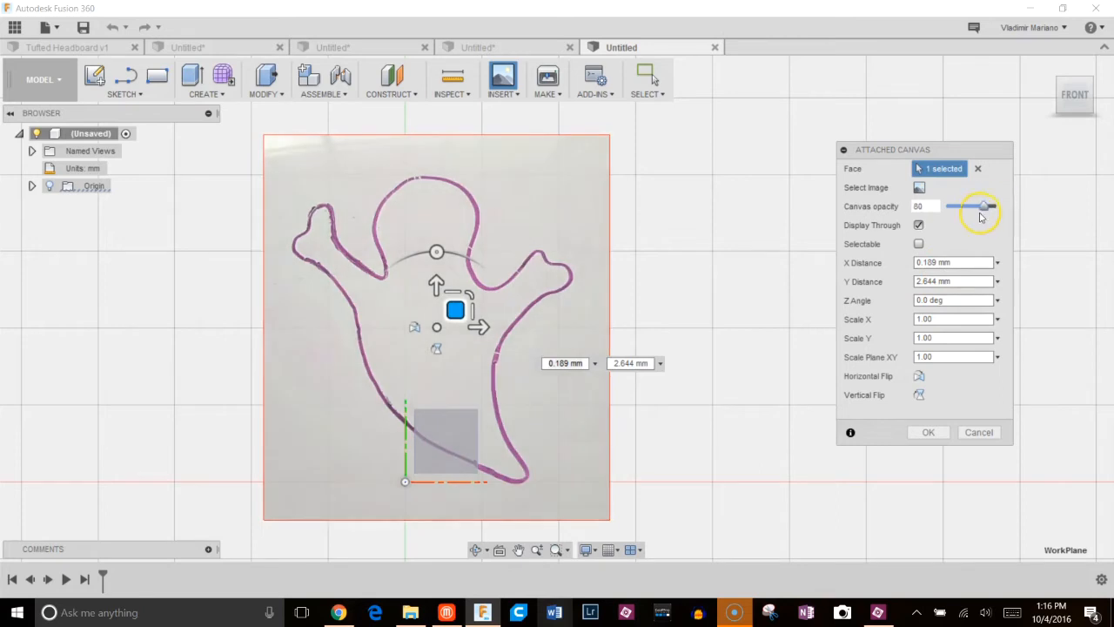
left_click_drag(981, 206, 968, 206)
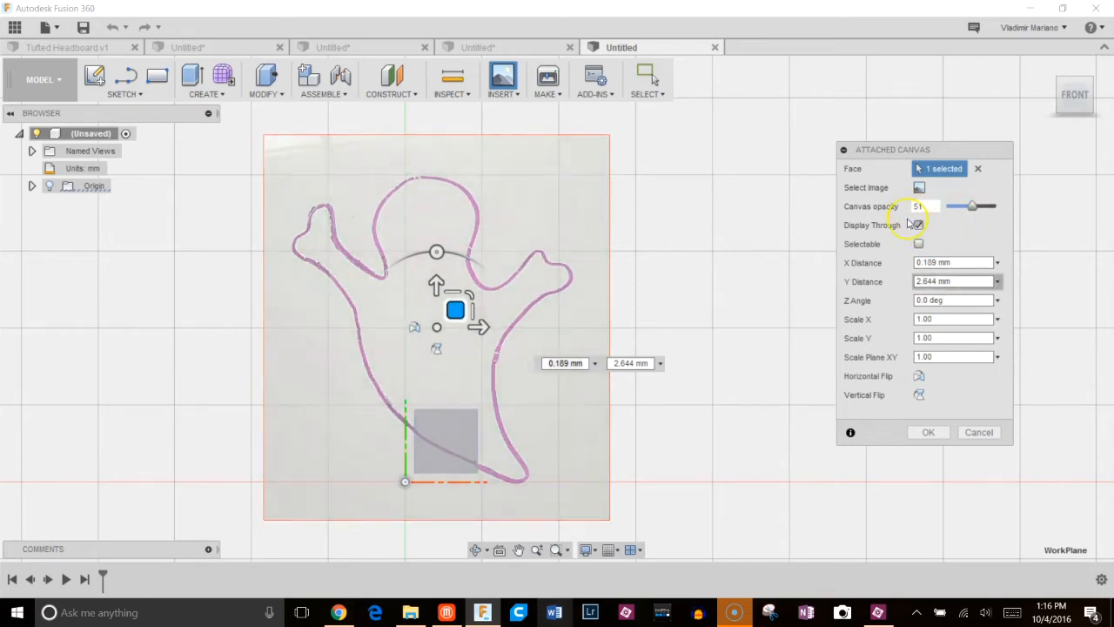
left_click(928, 431)
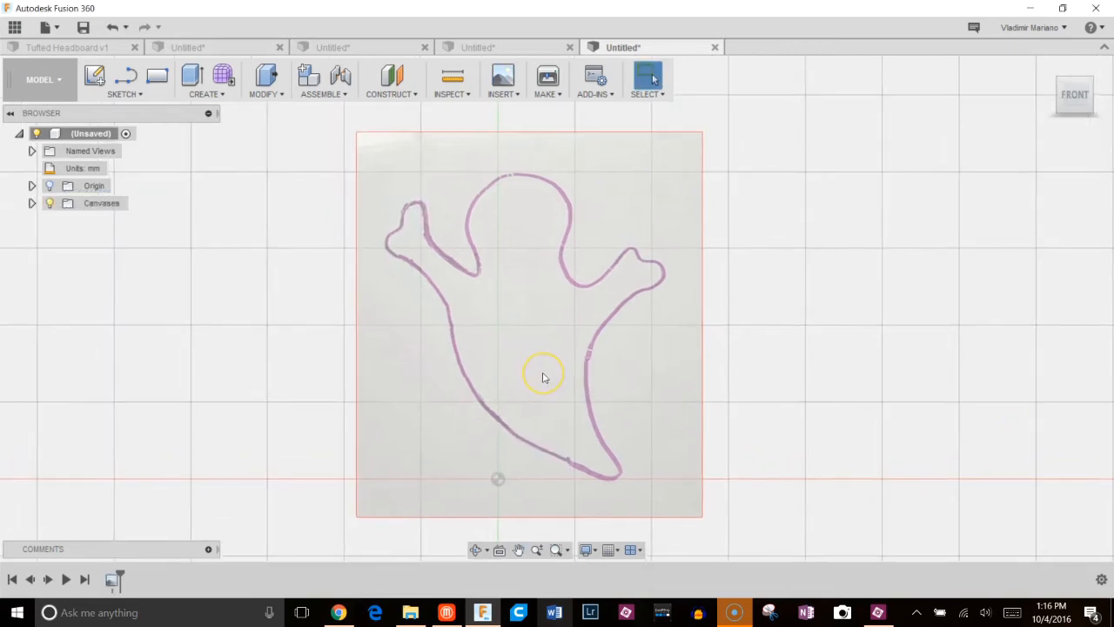
mouse_move(533, 346)
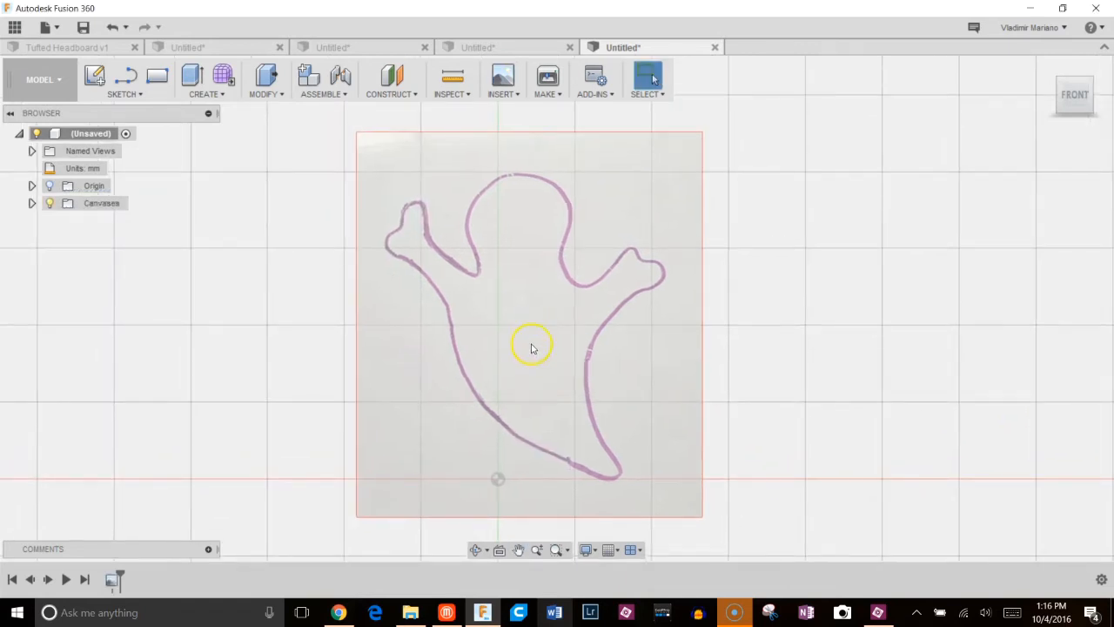
mouse_move(220, 104)
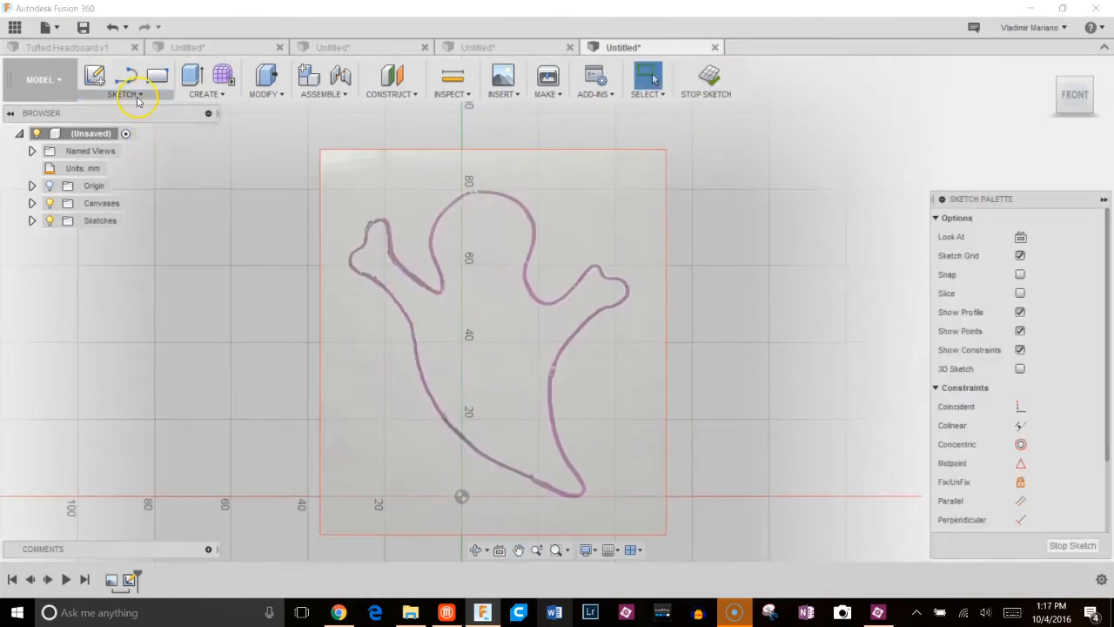
Draw a spline from the ghost's lower left edge up its left side
left_click(124, 94)
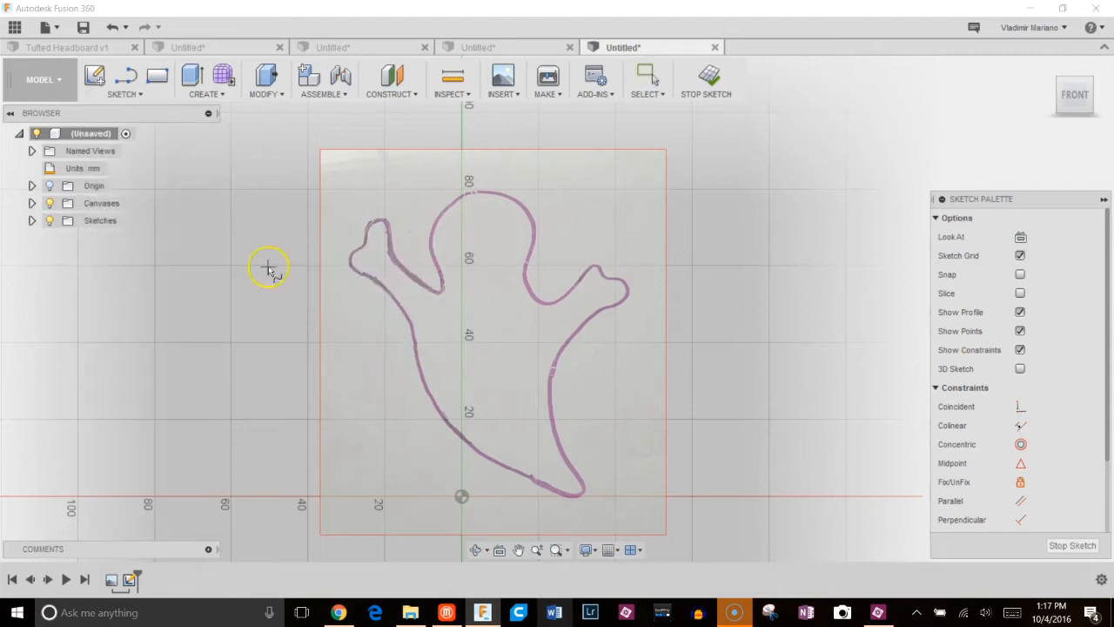
mouse_move(563, 492)
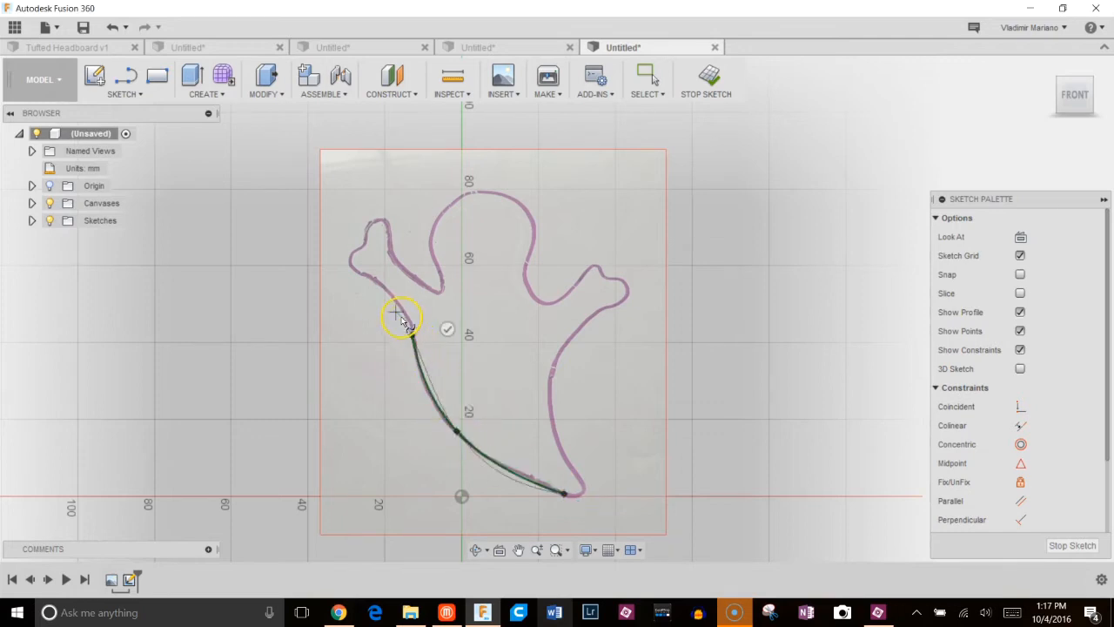
left_click_drag(400, 316, 352, 253)
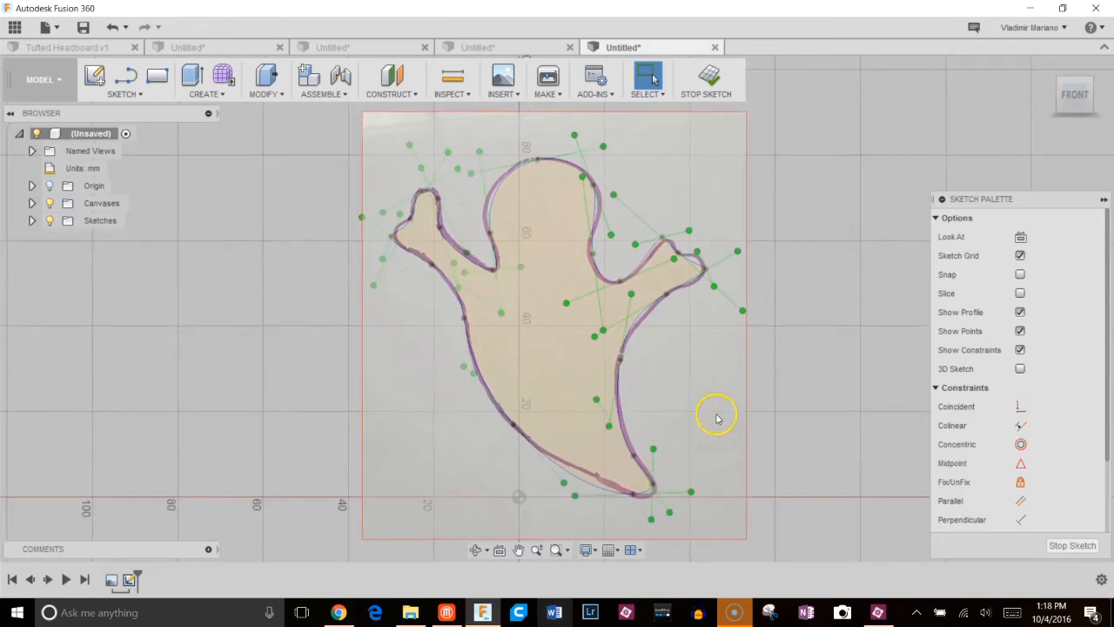
mouse_move(634, 495)
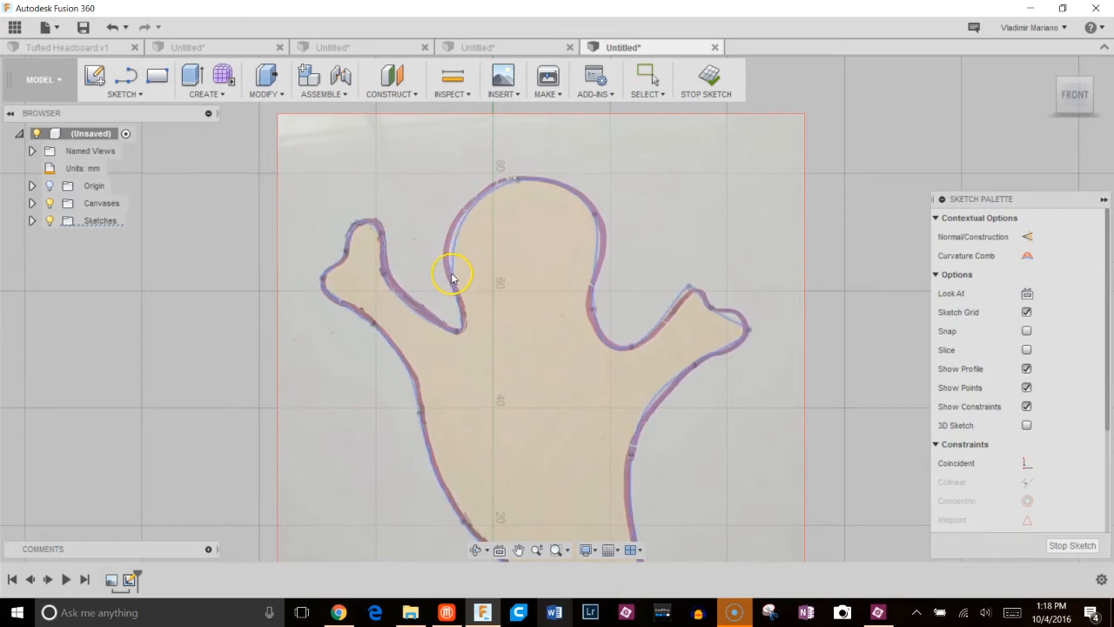
Reshape the spline at the ghost's left armpit to match the photo outline
left_click(644, 78)
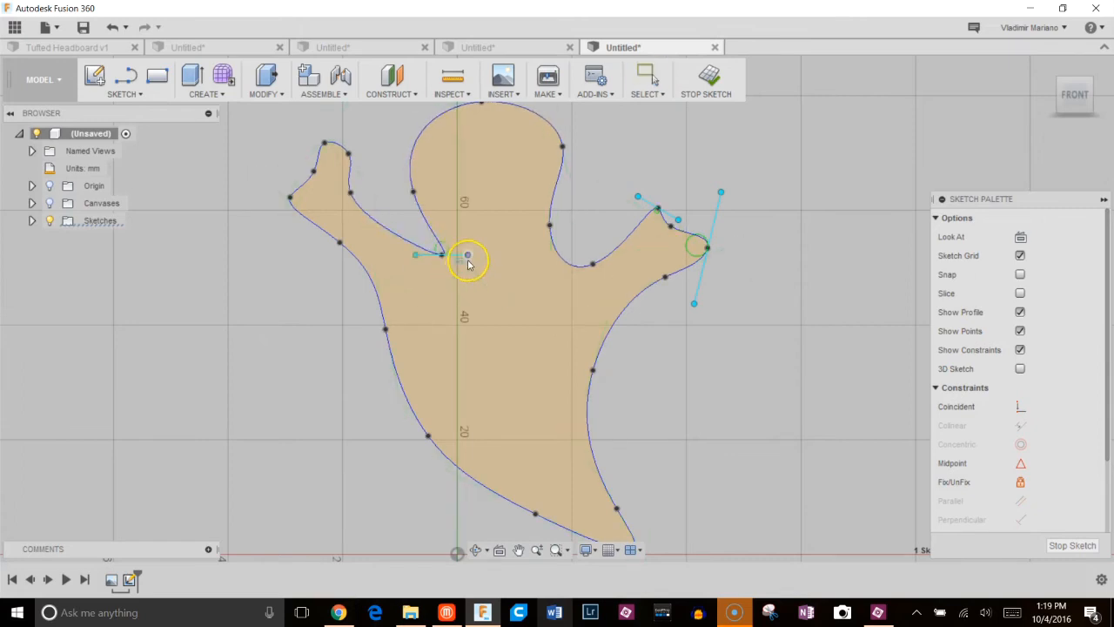
left_click_drag(467, 258, 458, 248)
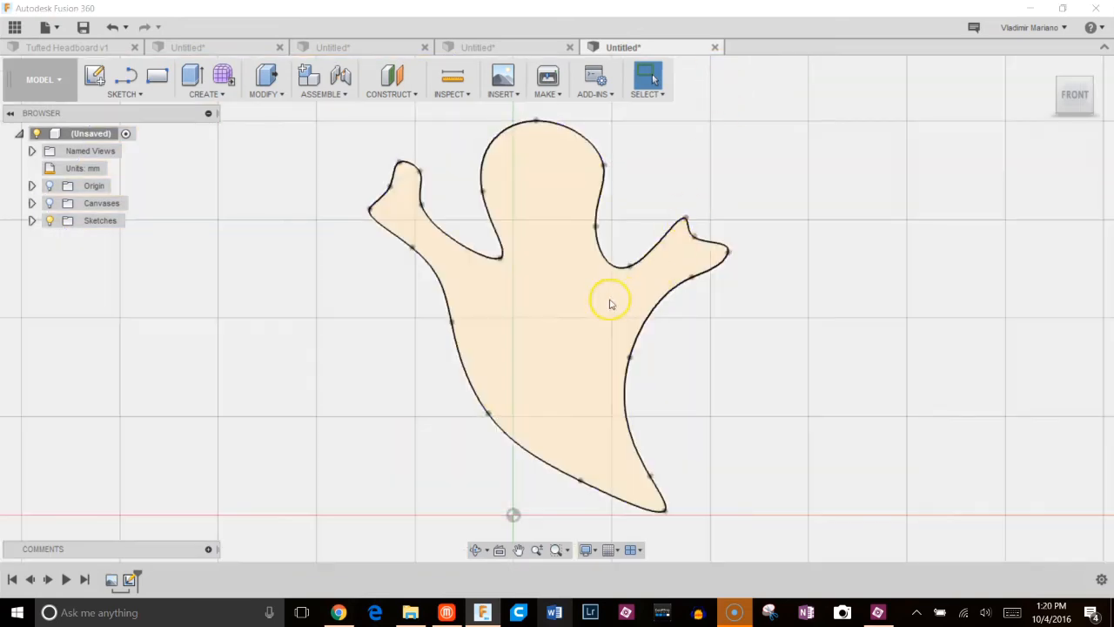
Extrude the closed ghost profile 16.43 mm into a solid body
left_click(610, 300)
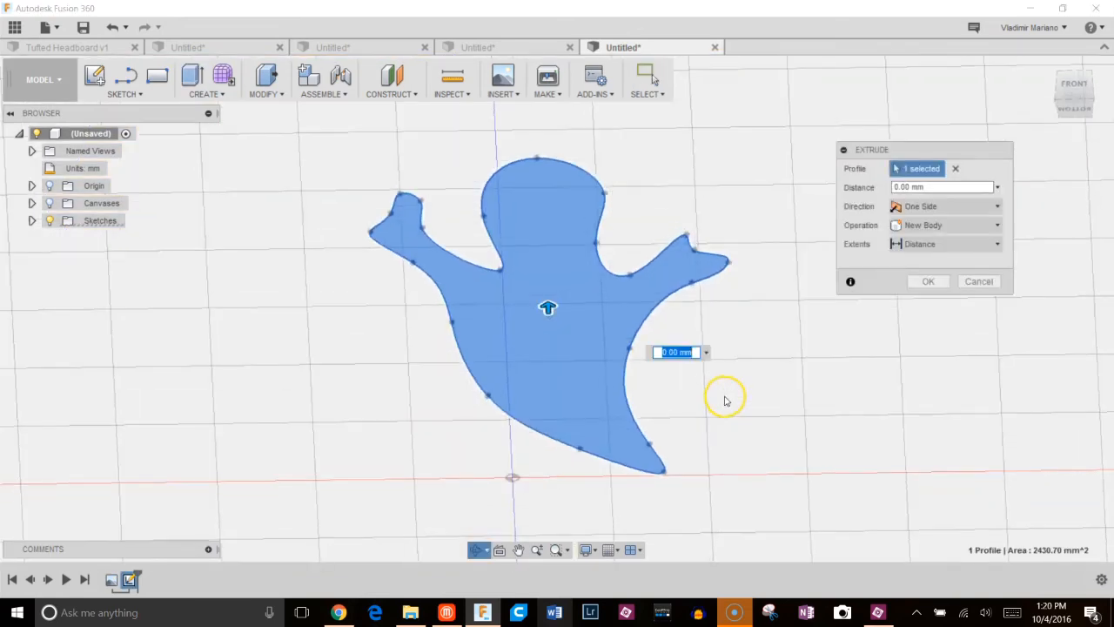
left_click_drag(548, 308, 546, 261)
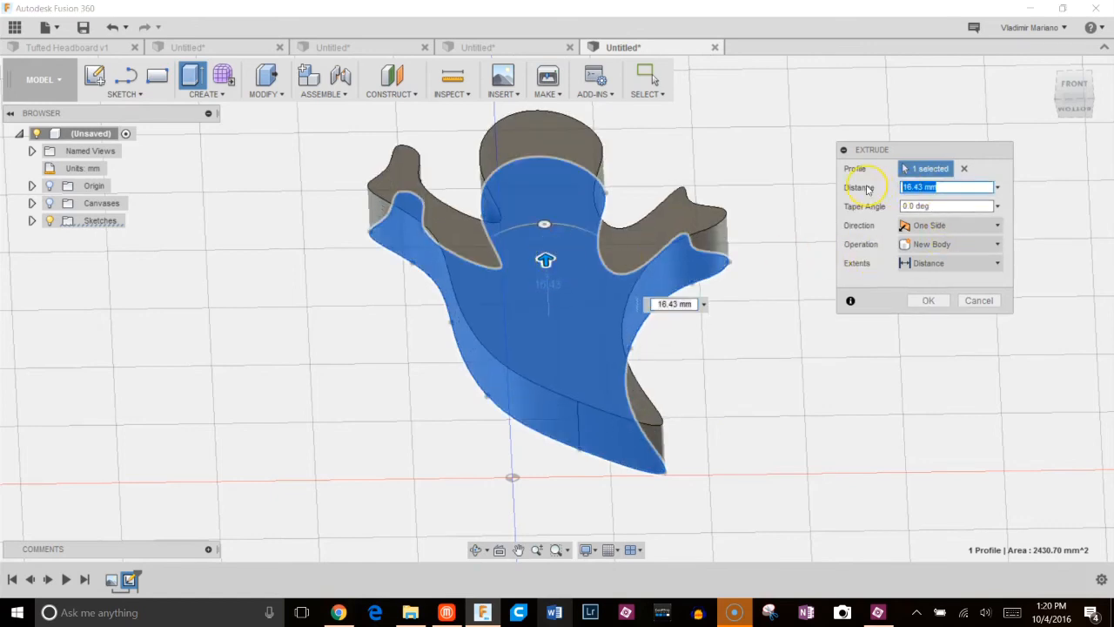
left_click(928, 299)
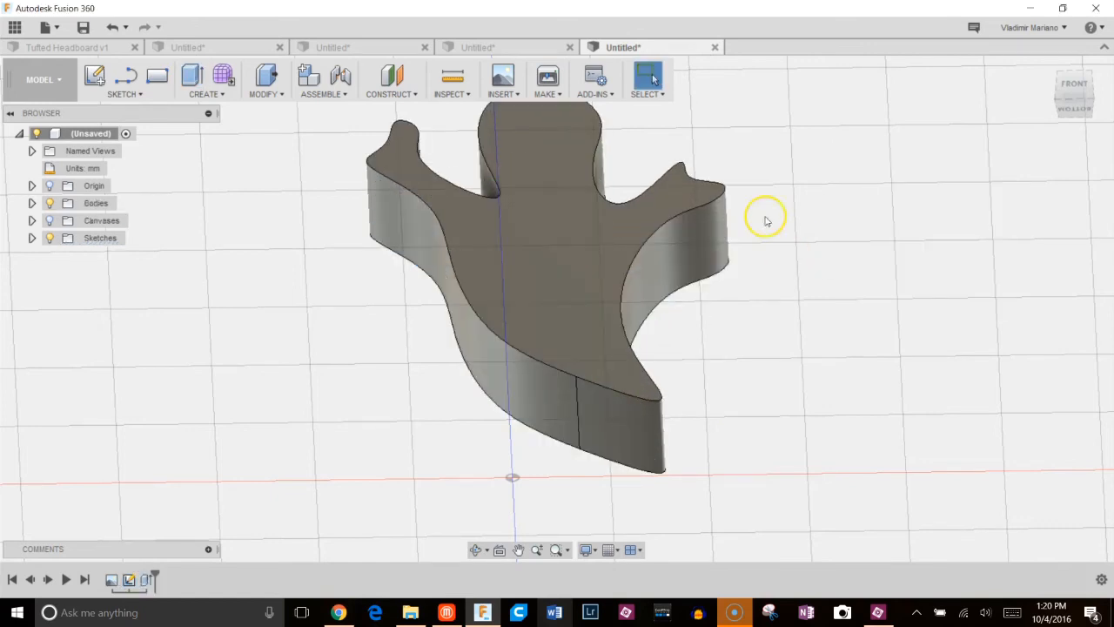
Shell the ghost body to 0.8 mm outside walls with the top face removed
left_click(265, 79)
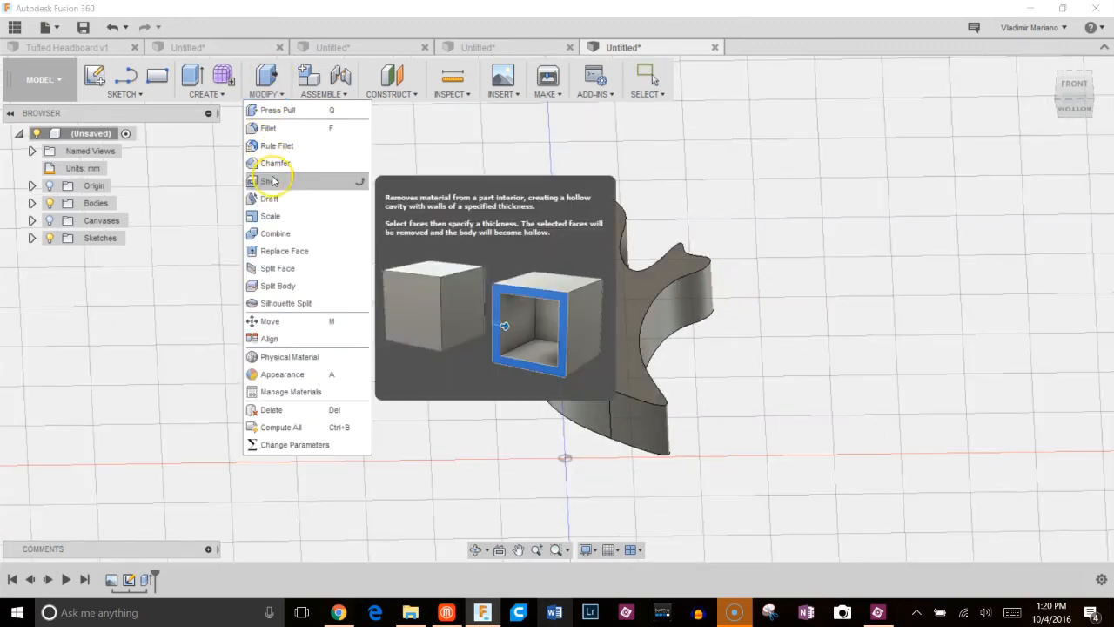
left_click(270, 180)
type(".8")
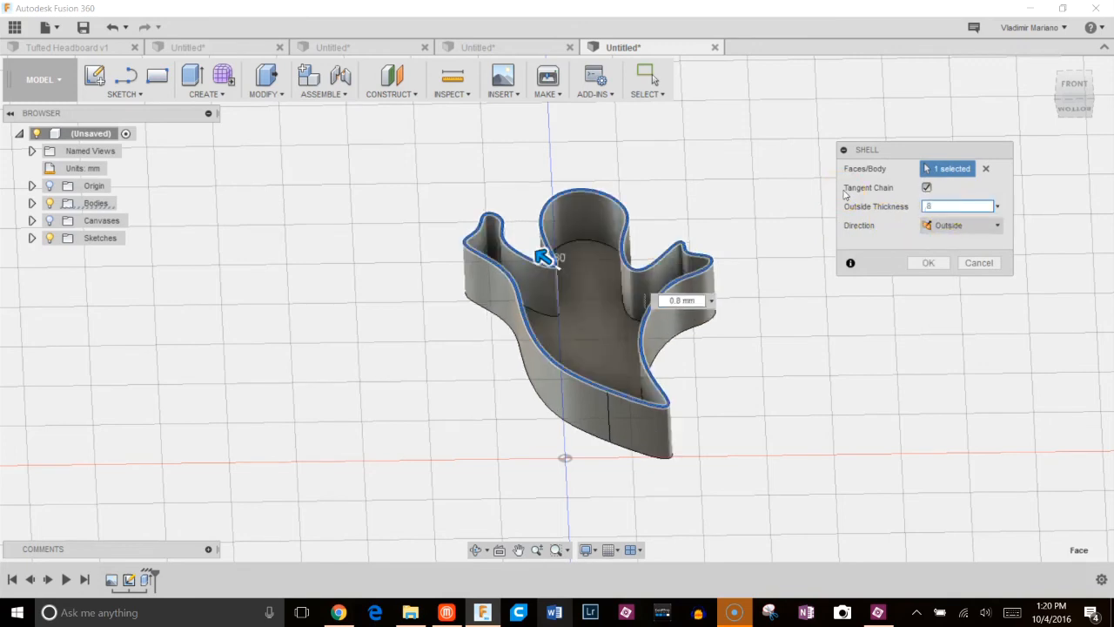
left_click(928, 262)
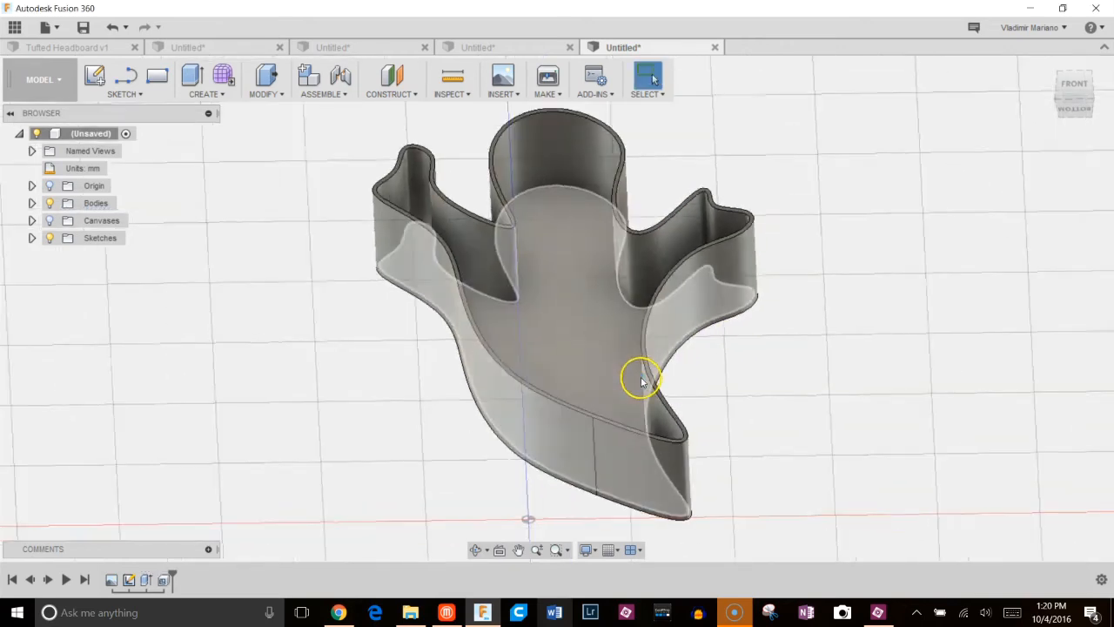
left_click_drag(640, 381, 426, 447)
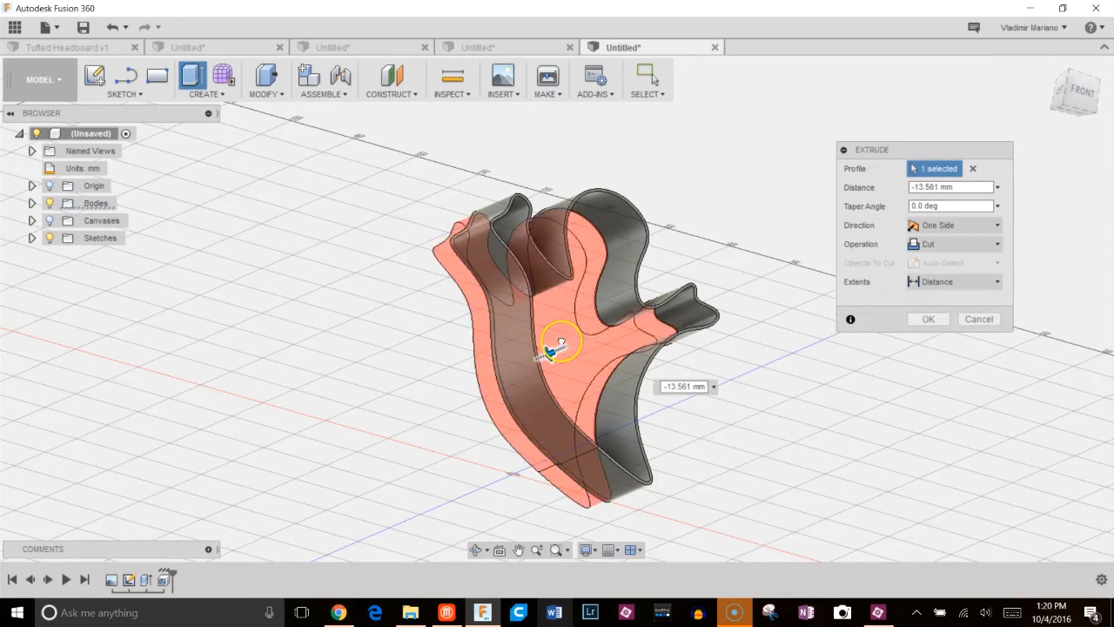
Cut-extrude about 27 mm through the ghost shell's base to open its bottom
left_click(928, 319)
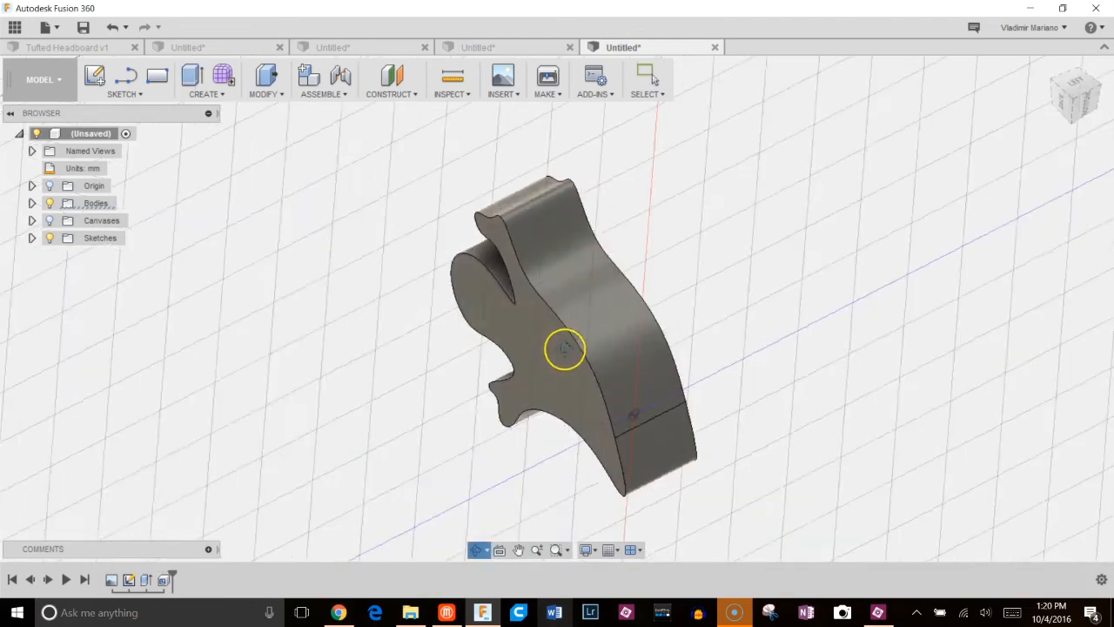
left_click_drag(565, 348, 470, 444)
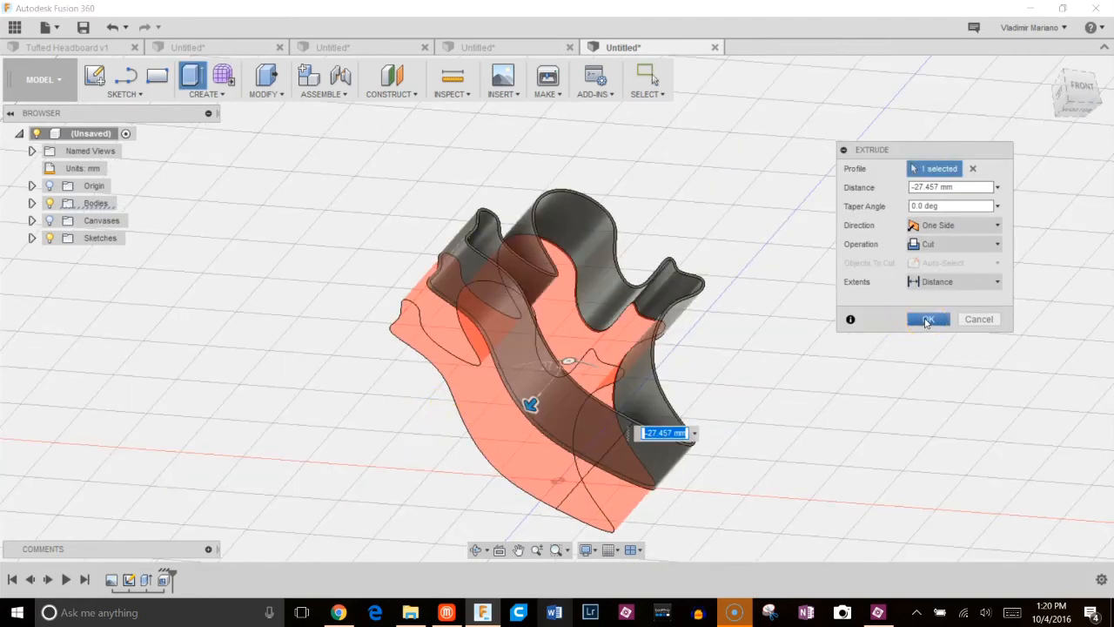
left_click(206, 78)
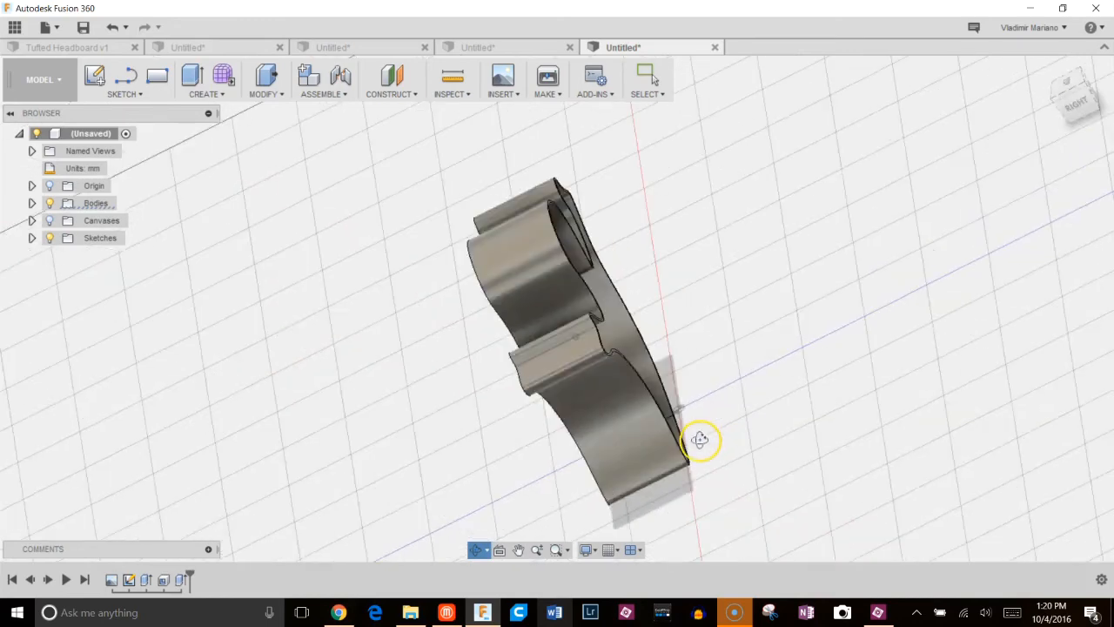
left_click_drag(700, 440, 770, 392)
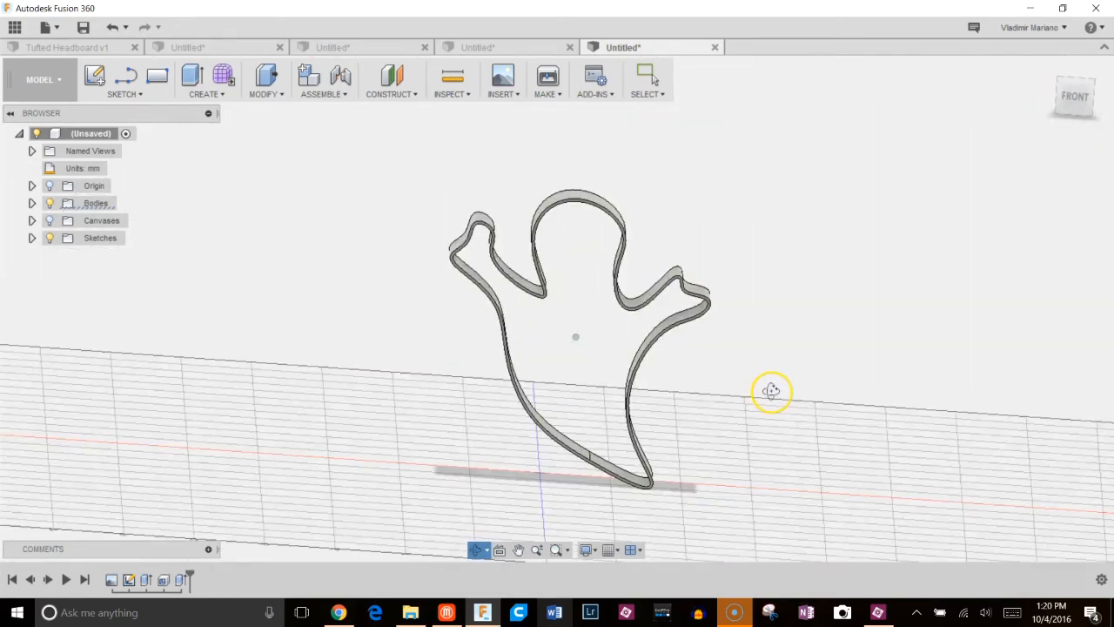
left_click_drag(770, 390, 798, 383)
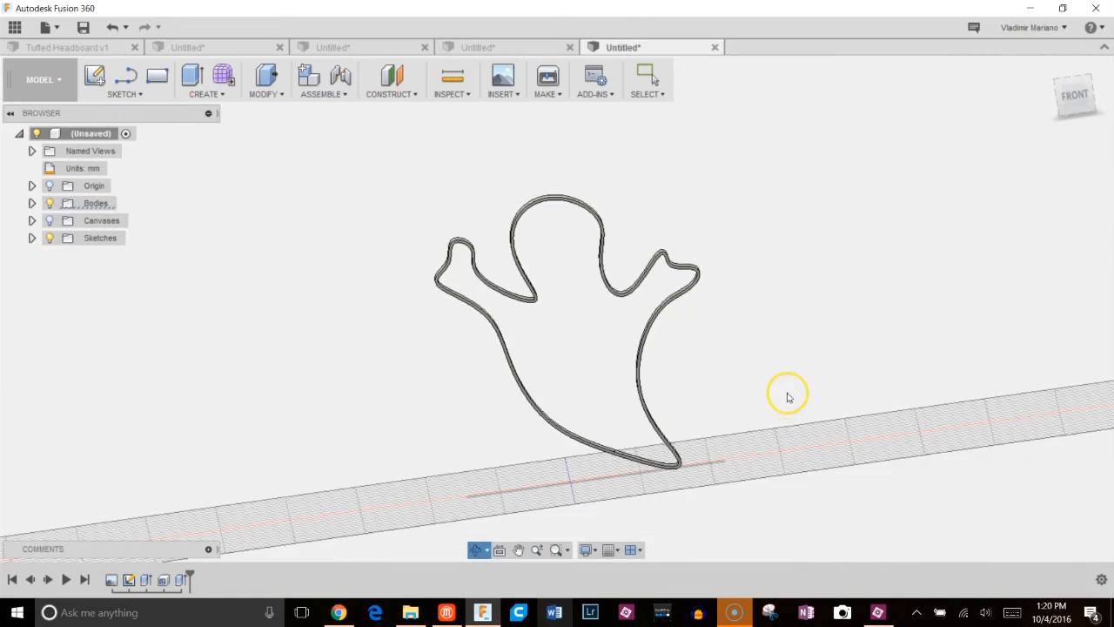
left_click(648, 77)
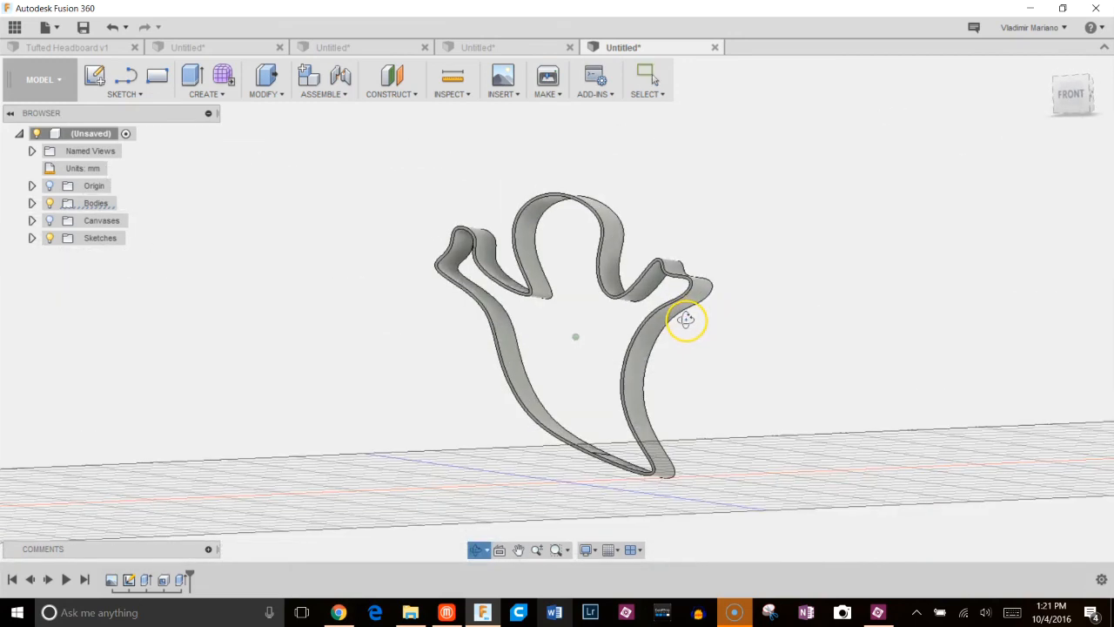
left_click_drag(685, 319, 548, 335)
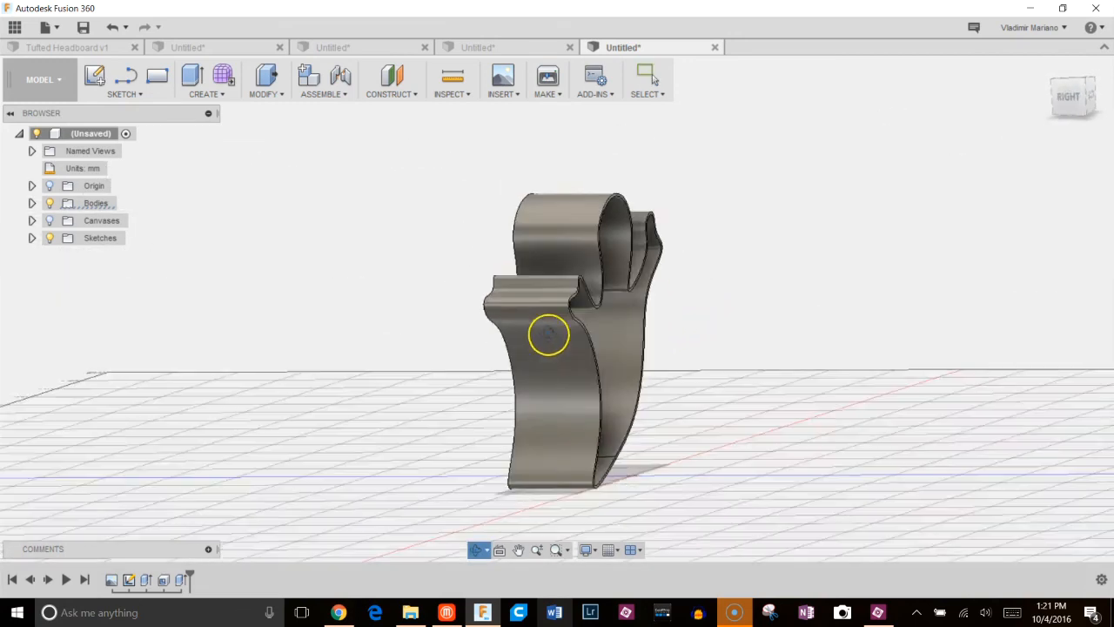
left_click_drag(548, 335, 712, 294)
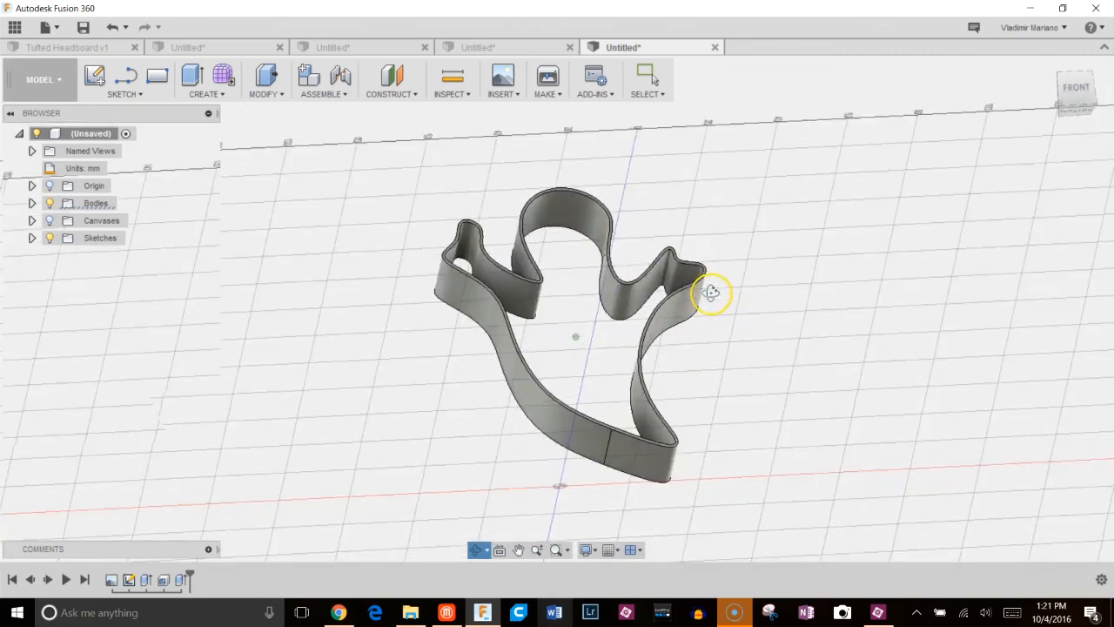
left_click_drag(711, 294, 703, 340)
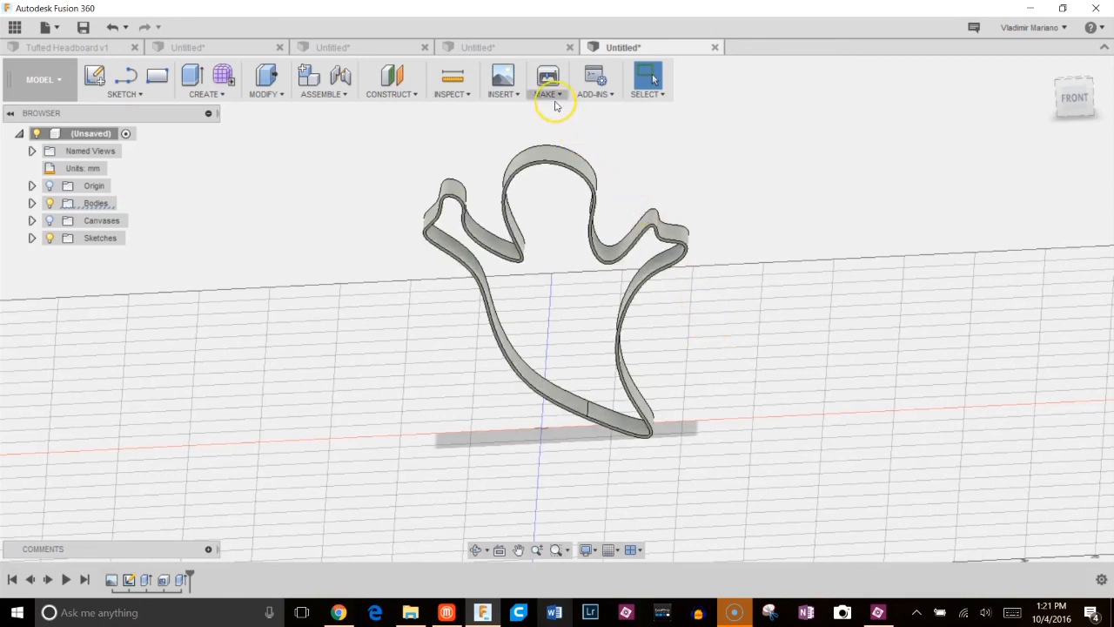
Use Make > 3D Print to send the ghost cutter body to MakerBot
left_click(547, 79)
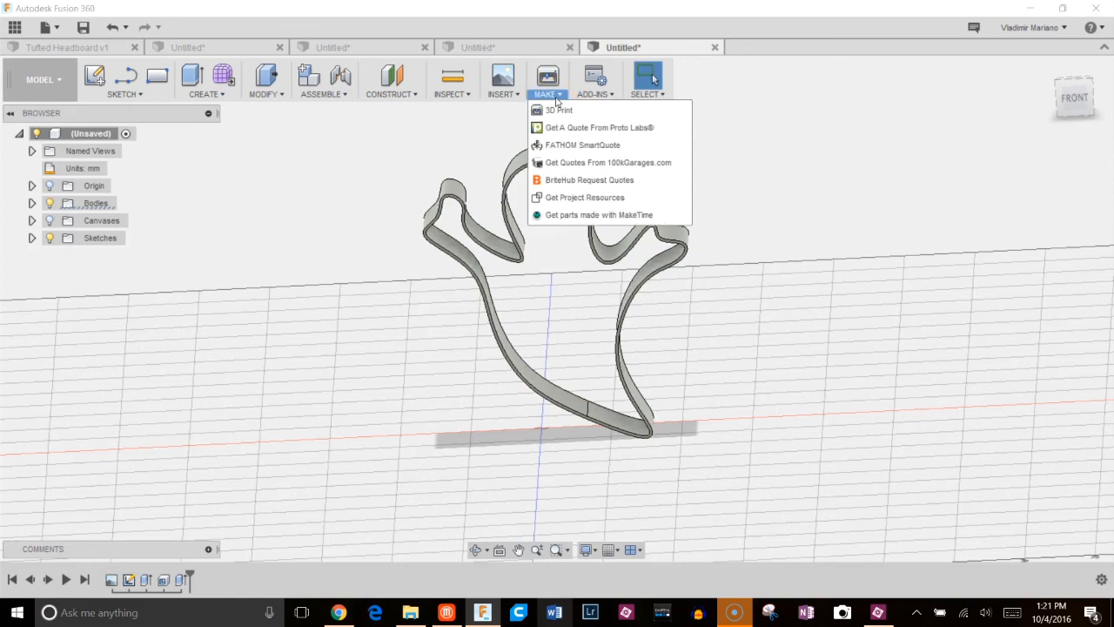
left_click(560, 110)
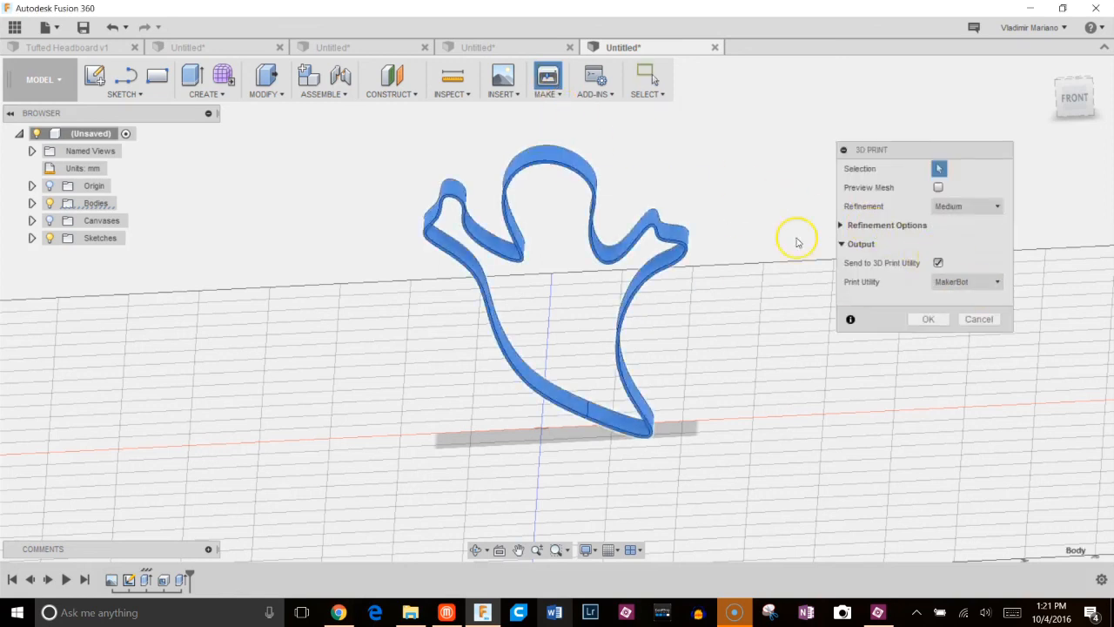
left_click(928, 319)
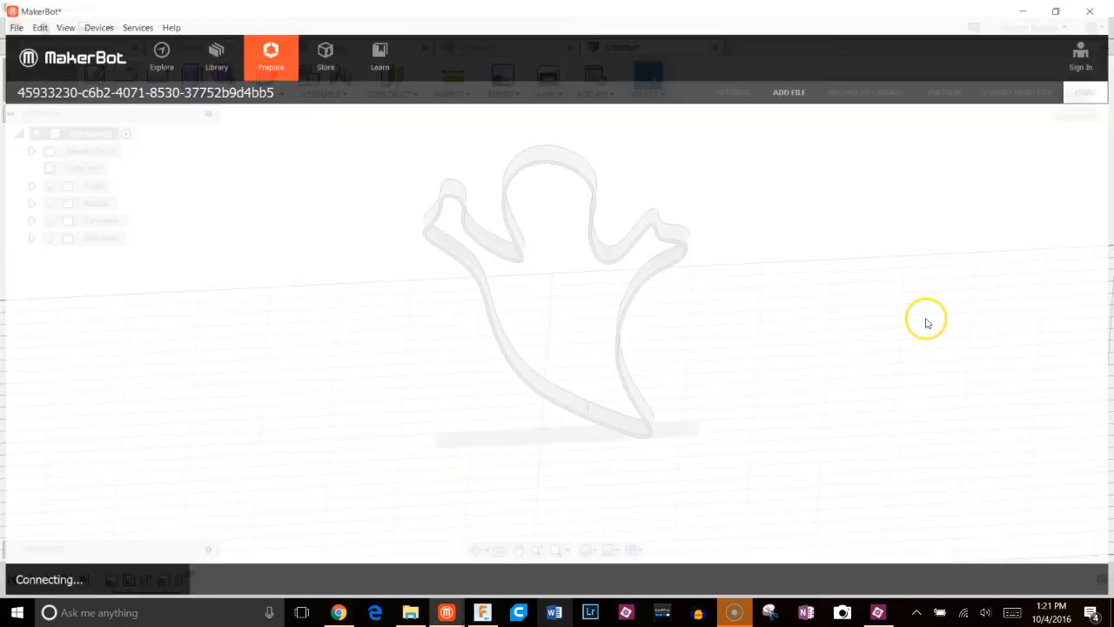